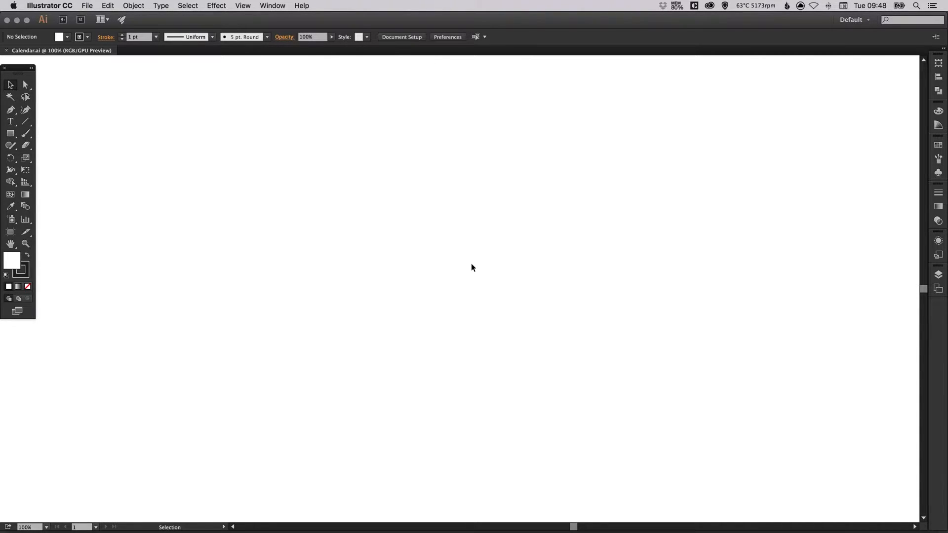
pyautogui.moveTo(414, 334)
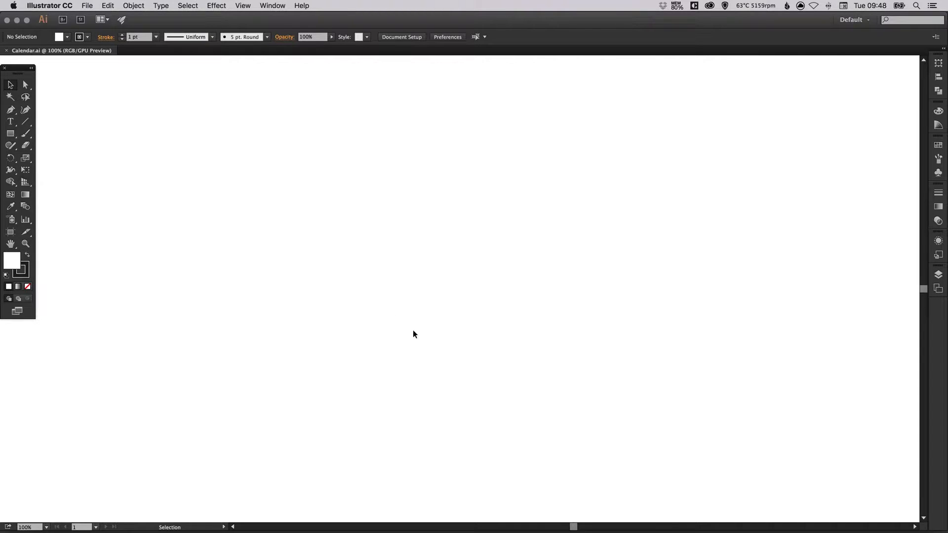
pyautogui.moveTo(32, 135)
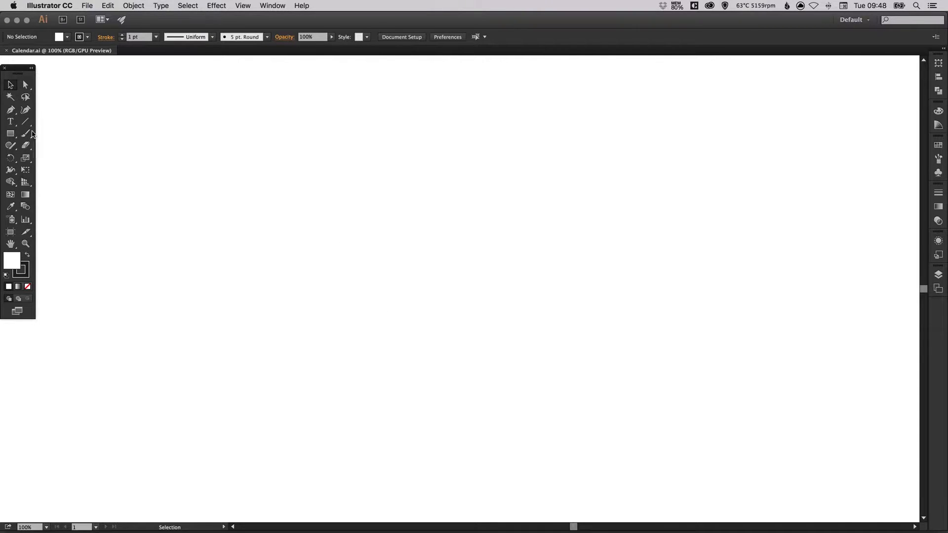
# Draw a 461 × 402 px unfilled rectangle on the Calendar artboard for the calendar body.
pyautogui.click(10, 133)
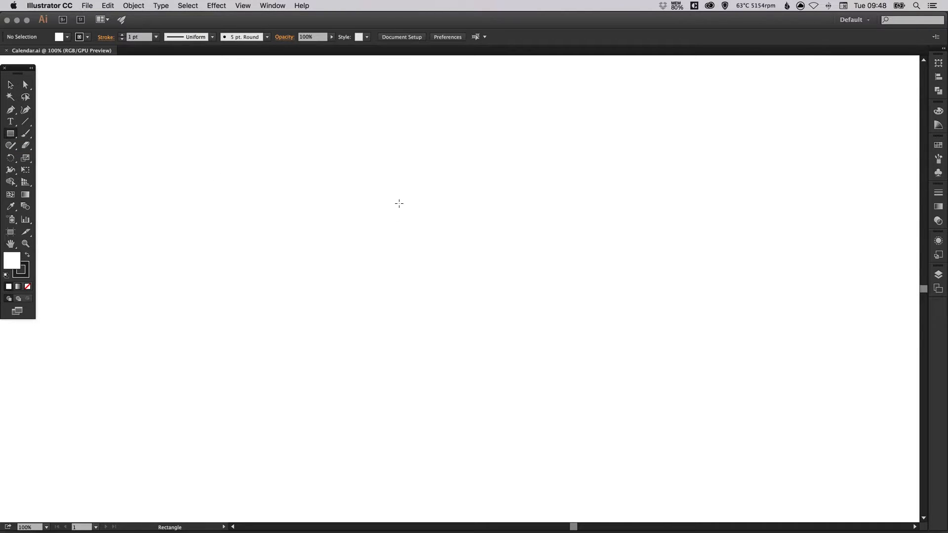
pyautogui.moveTo(398, 204); pyautogui.dragTo(523, 326)
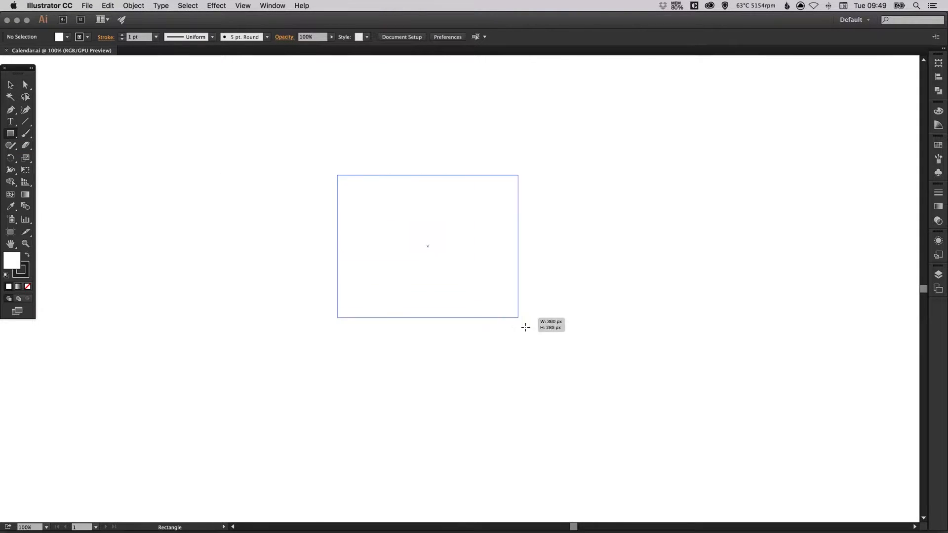
pyautogui.moveTo(519, 319); pyautogui.dragTo(565, 376)
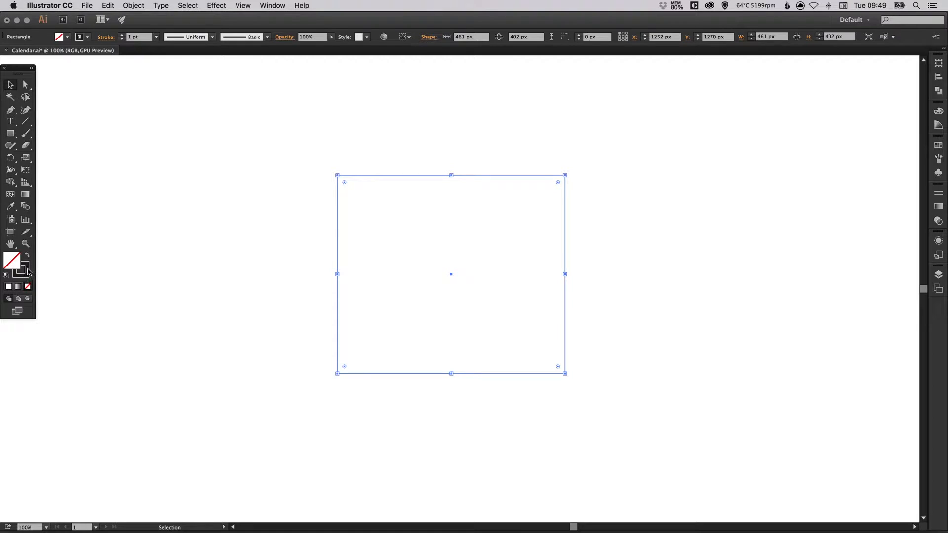
# Give the rectangle a dark 20 pt stroke aligned outside with round corner joins.
pyautogui.click(938, 195)
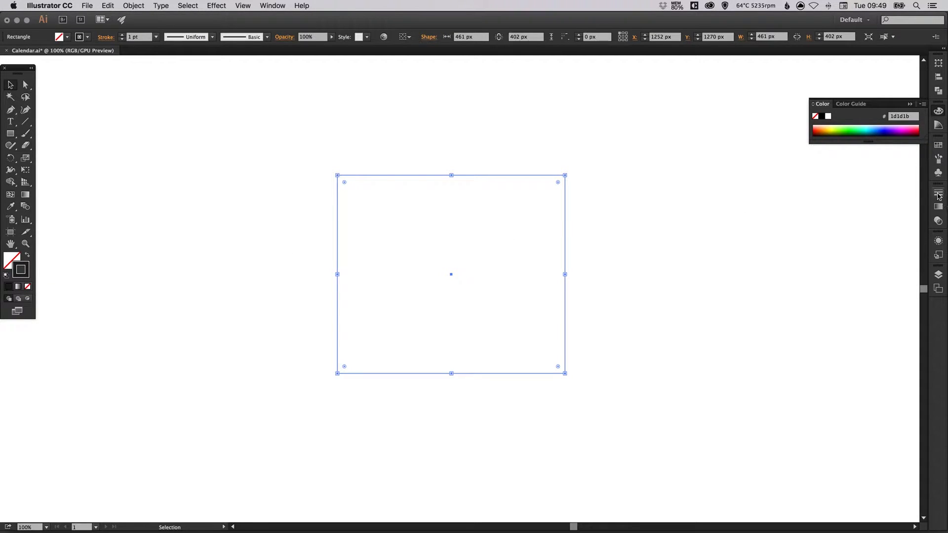
pyautogui.click(938, 194)
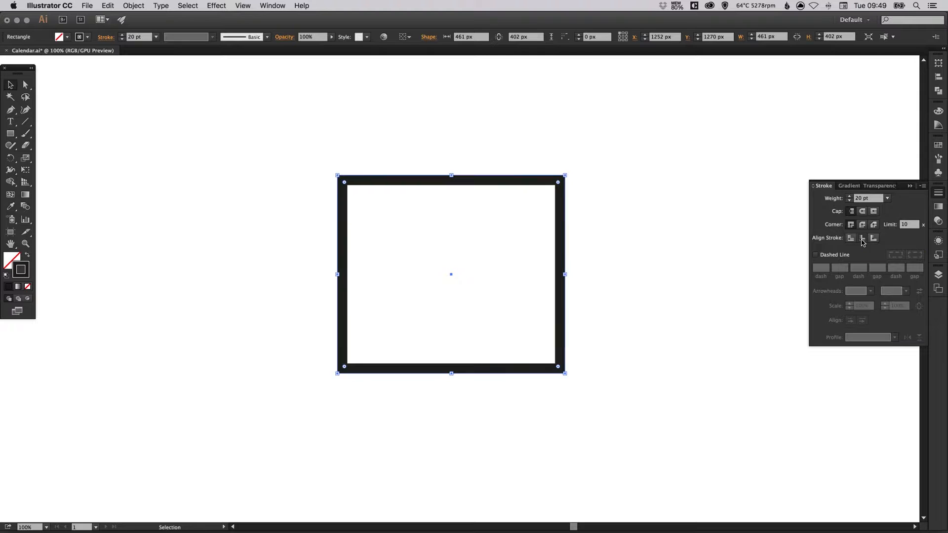
pyautogui.click(873, 238)
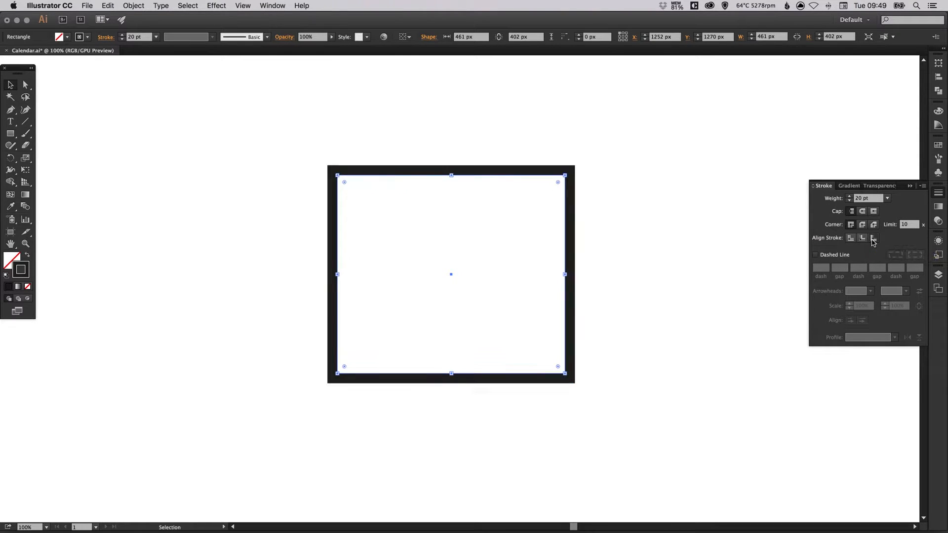
pyautogui.moveTo(862, 224)
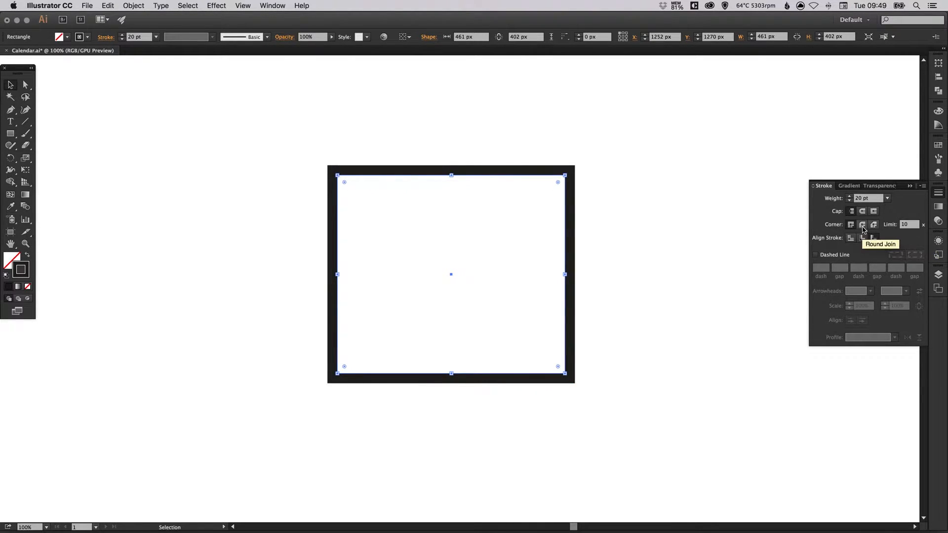
pyautogui.click(863, 224)
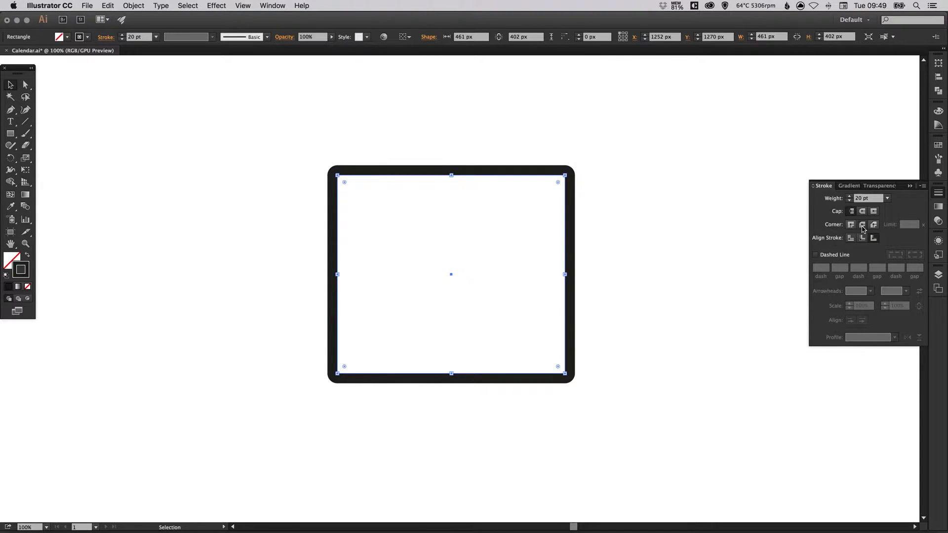
pyautogui.moveTo(872, 238)
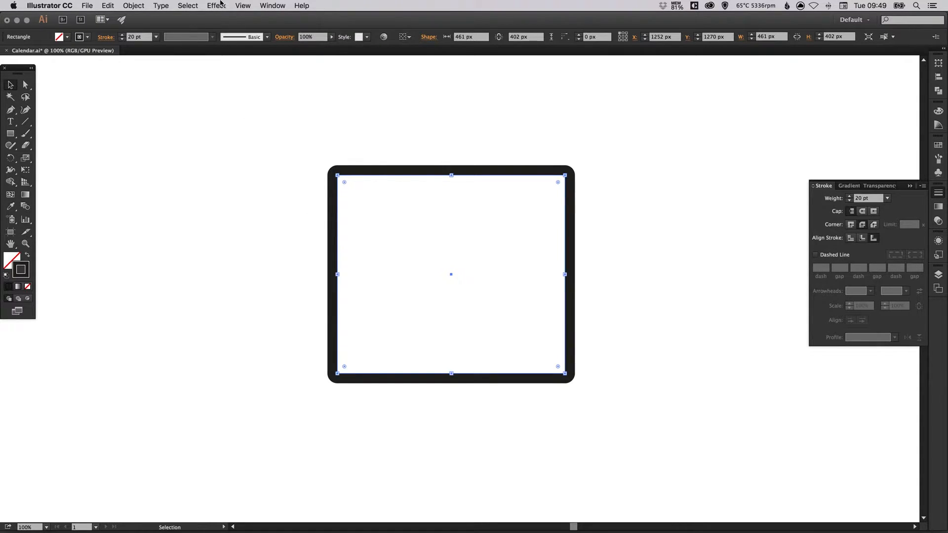
pyautogui.click(216, 6)
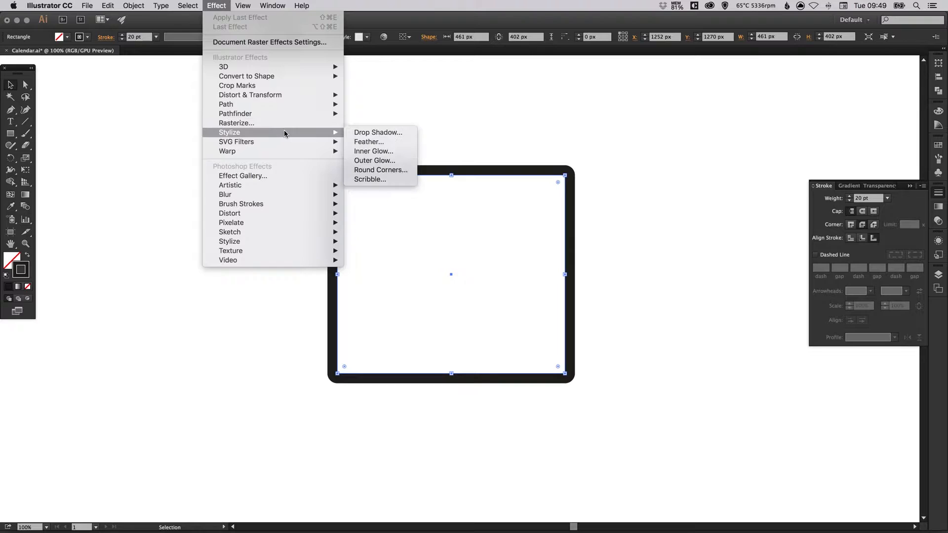
pyautogui.click(381, 170)
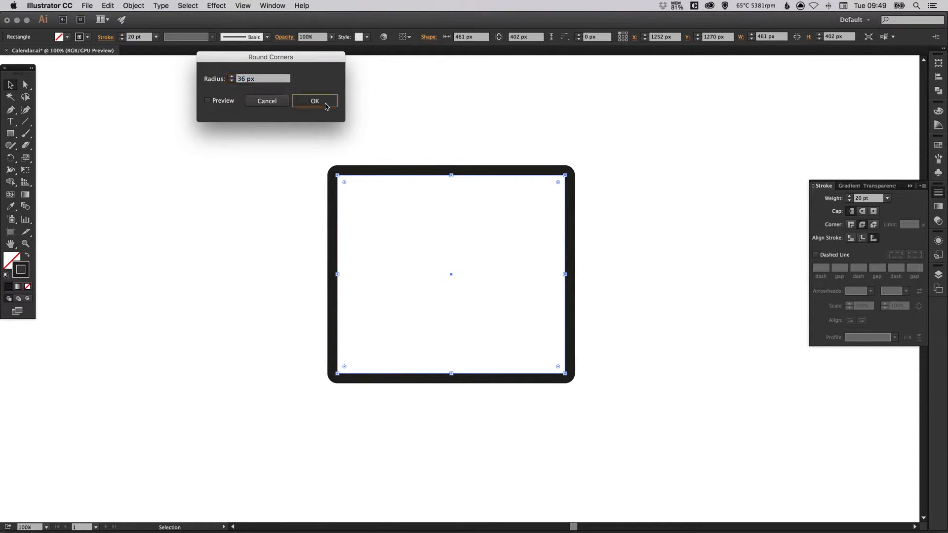
pyautogui.click(314, 101)
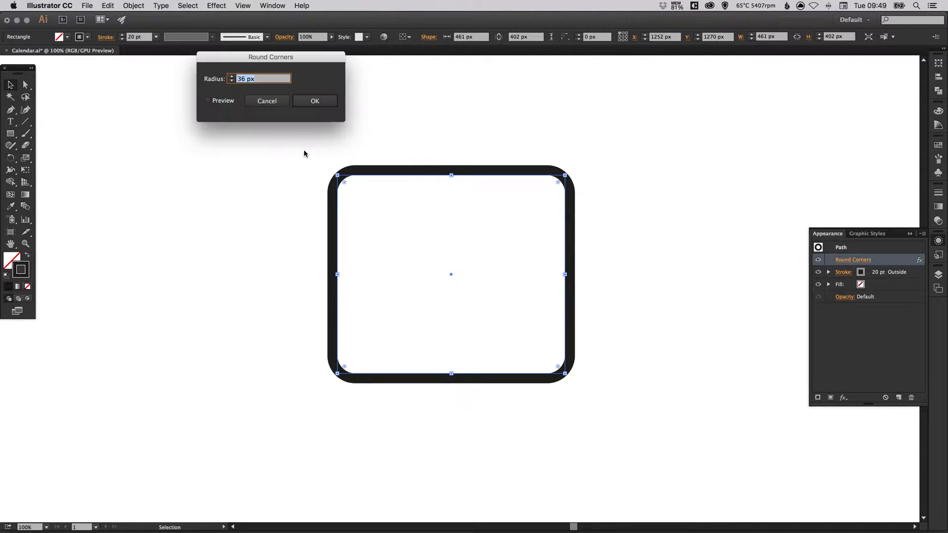
pyautogui.click(314, 101)
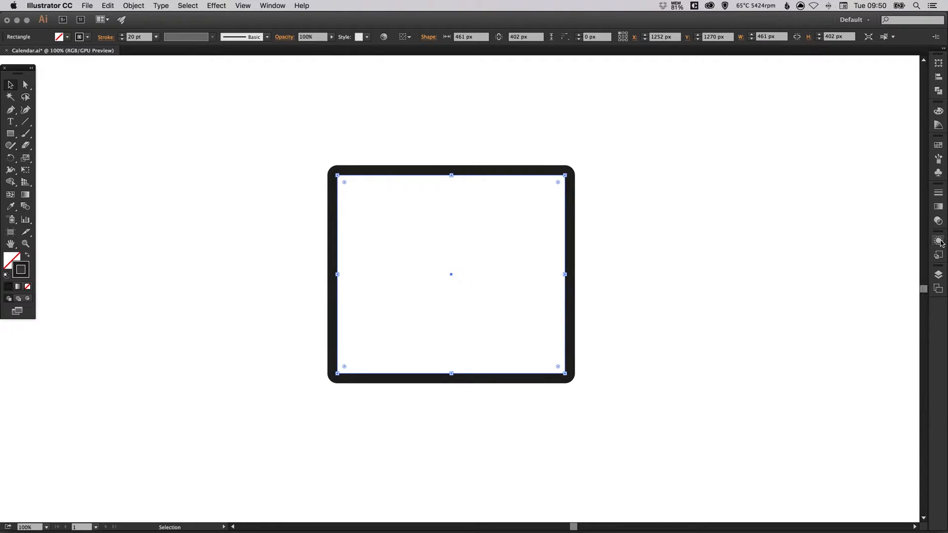
pyautogui.moveTo(562, 367)
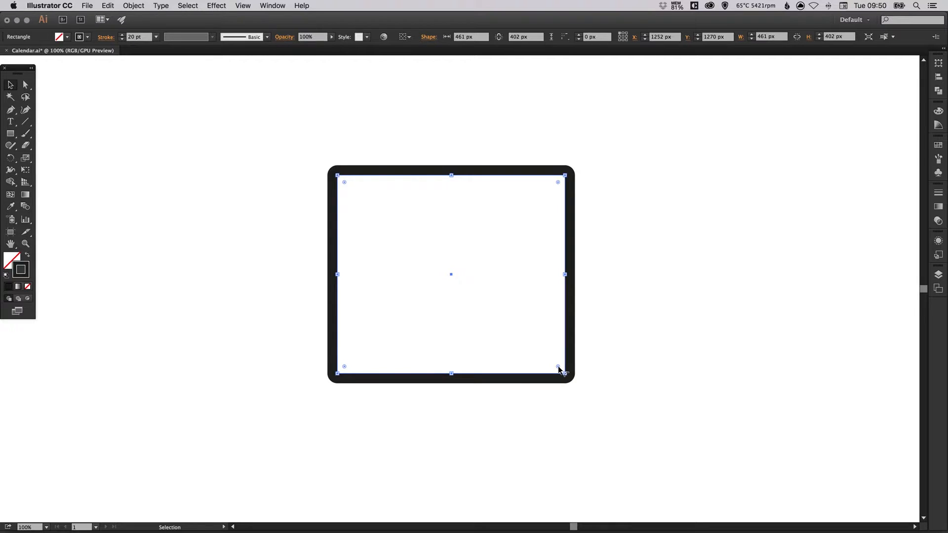
# Increase the rectangle's corner radius with the Live Corner widget, then deselect.
pyautogui.moveTo(562, 367); pyautogui.dragTo(555, 366)
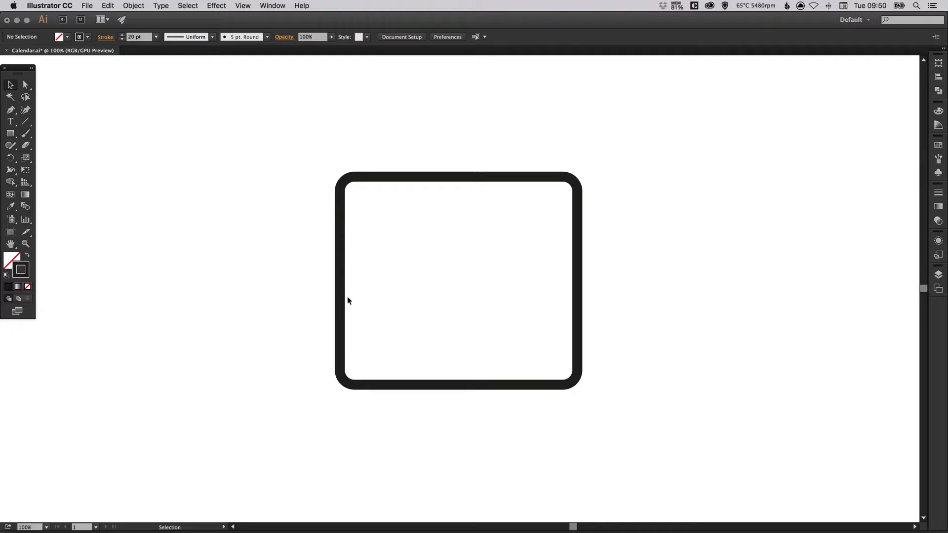
pyautogui.moveTo(26, 122)
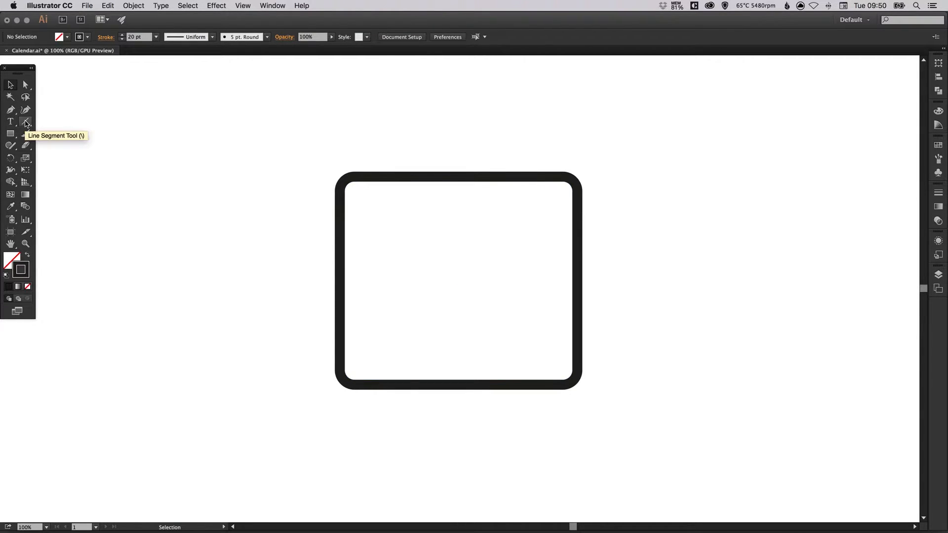
# Draw a thick horizontal divider line across the rectangle's upper part with Smart Guides toggled.
pyautogui.click(26, 123)
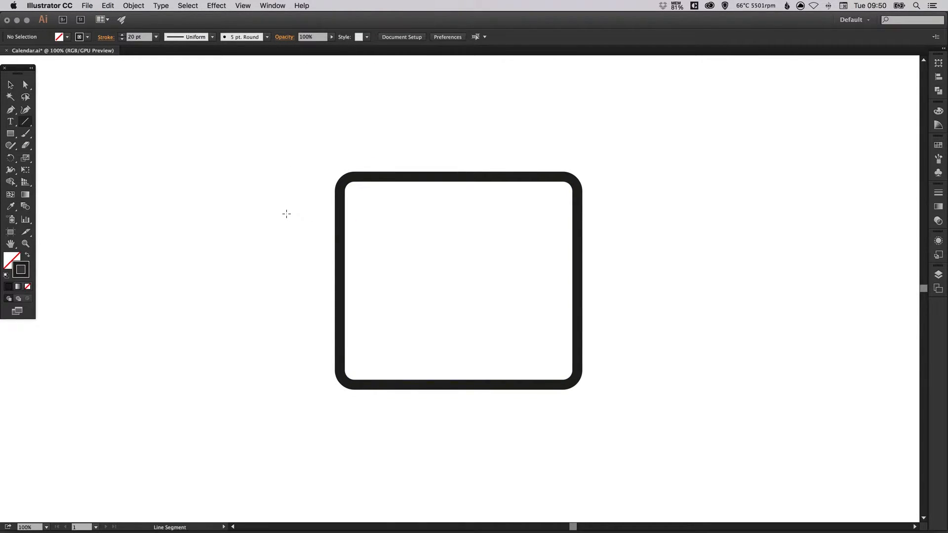
pyautogui.moveTo(287, 213); pyautogui.dragTo(475, 214)
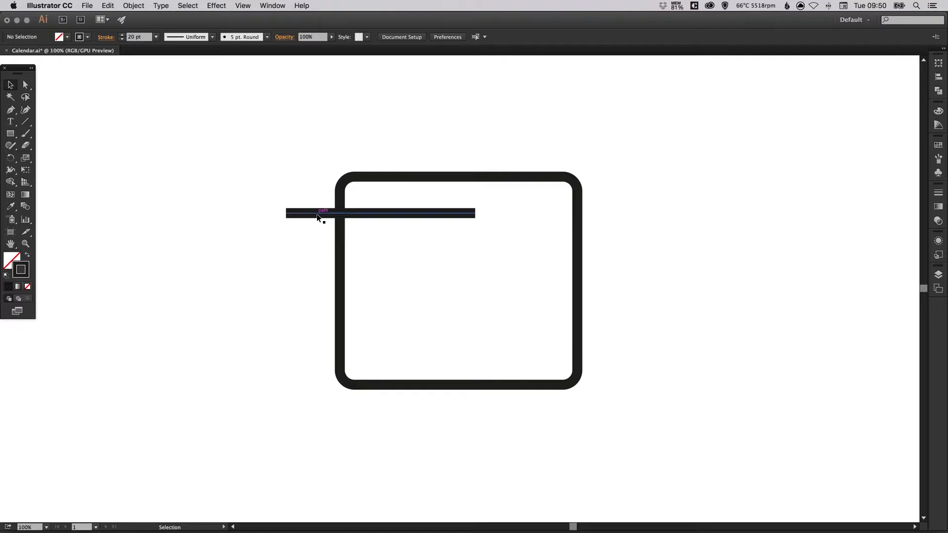
pyautogui.click(242, 6)
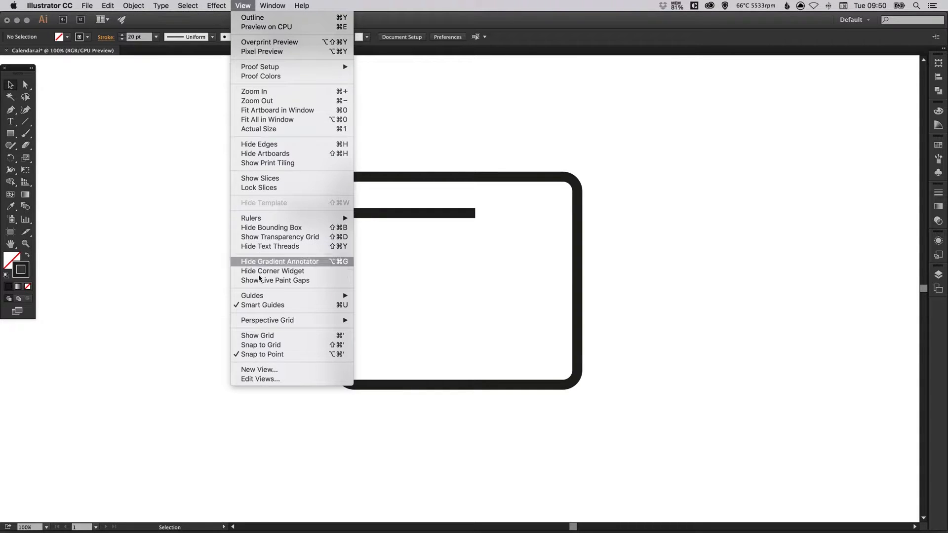
pyautogui.moveTo(263, 305)
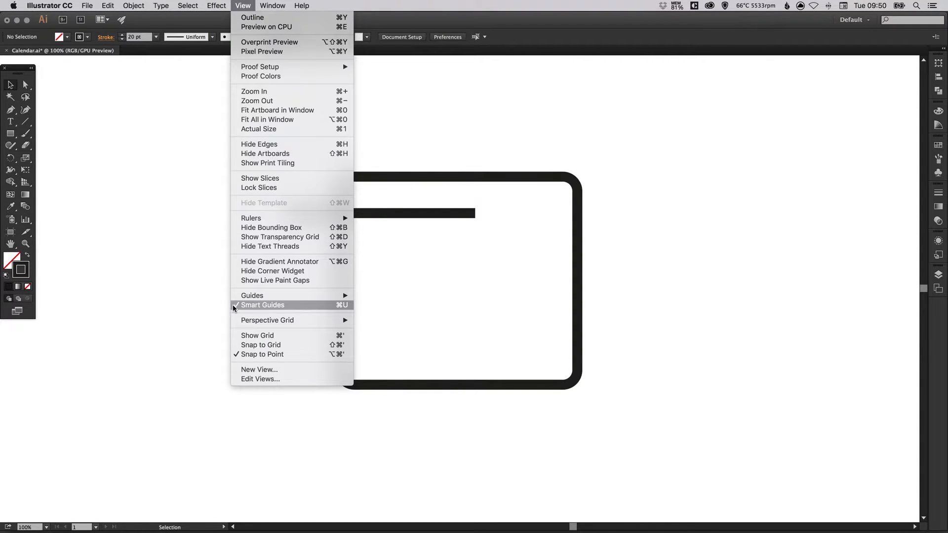
pyautogui.click(263, 306)
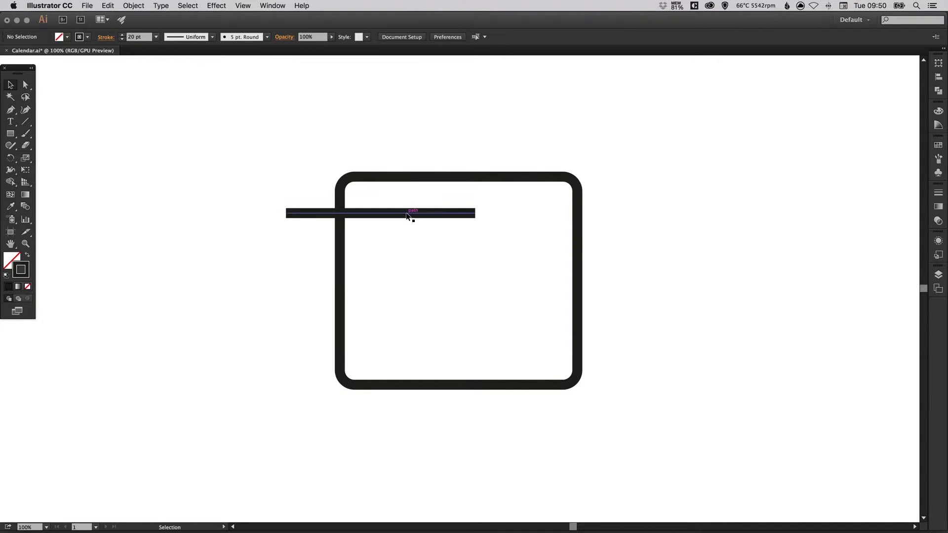
pyautogui.moveTo(405, 213); pyautogui.dragTo(465, 229)
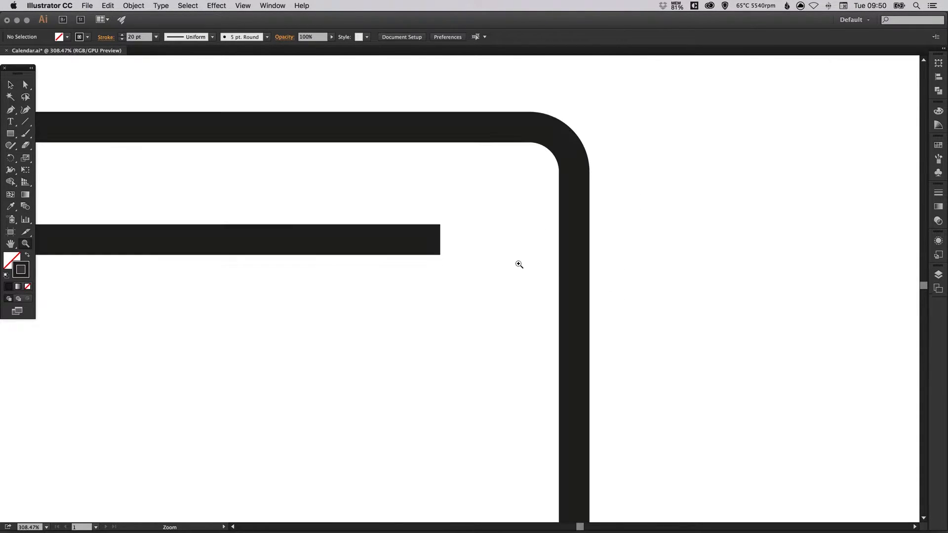
# Snap the divider line's endpoint to the rectangle's inner edge and thicken the rectangle's outline.
pyautogui.click(242, 239)
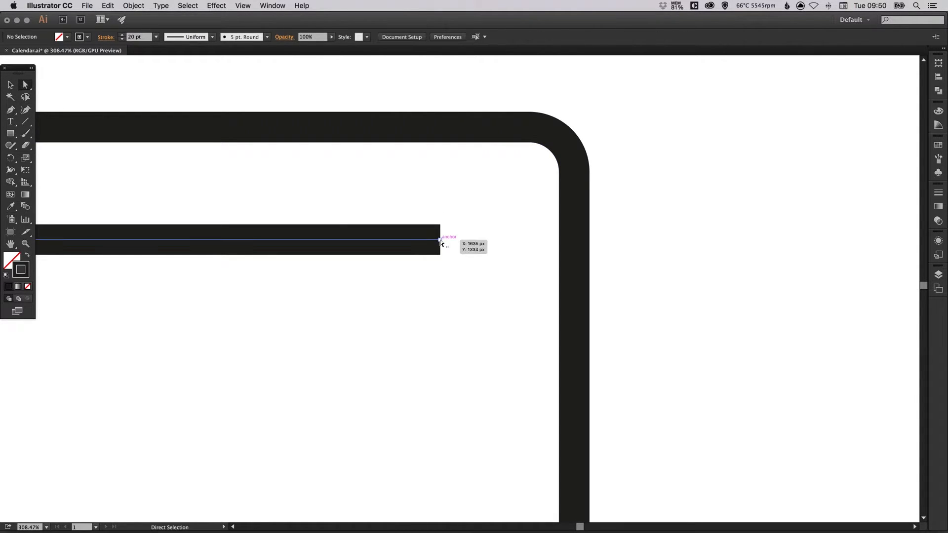
pyautogui.moveTo(442, 241); pyautogui.dragTo(553, 241)
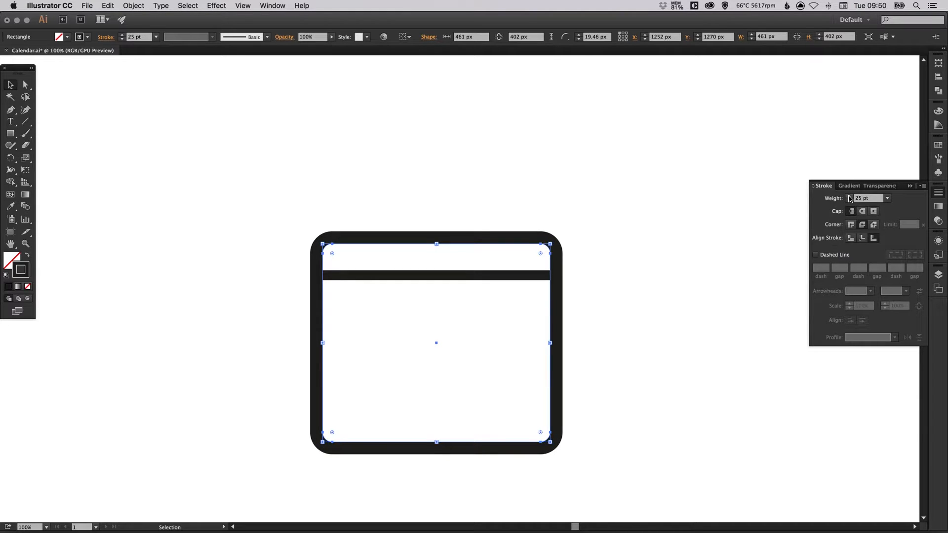
pyautogui.click(850, 195)
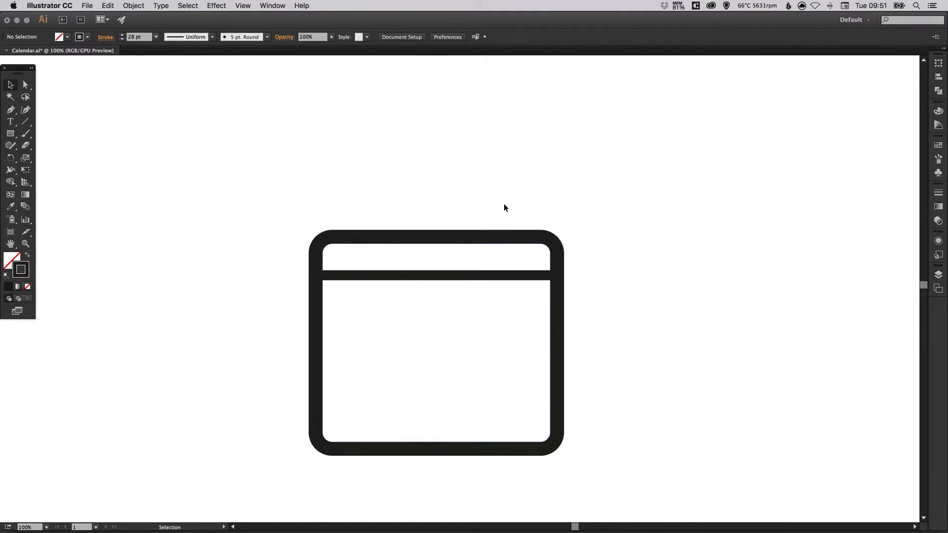
# Draw a small 21 px circle with a 7 pt outline above the calendar body.
pyautogui.click(10, 133)
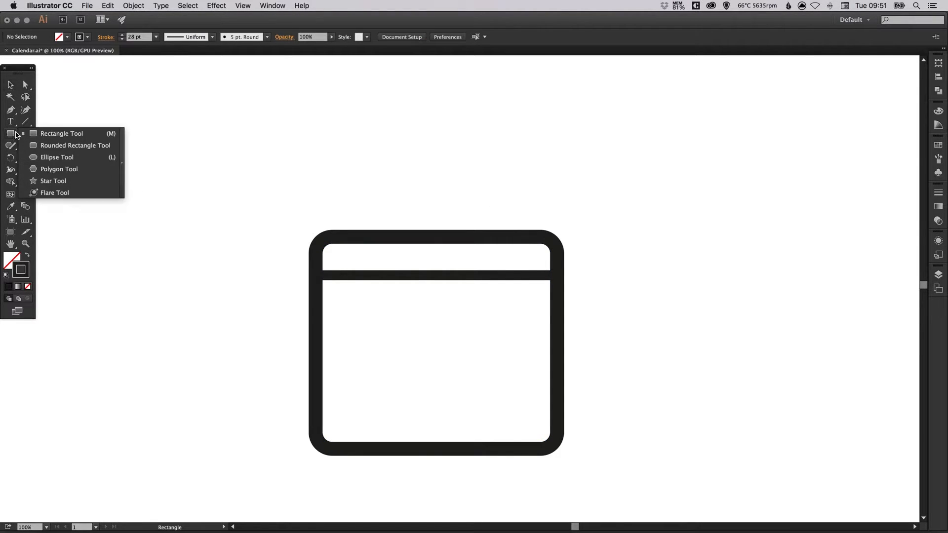
pyautogui.click(57, 157)
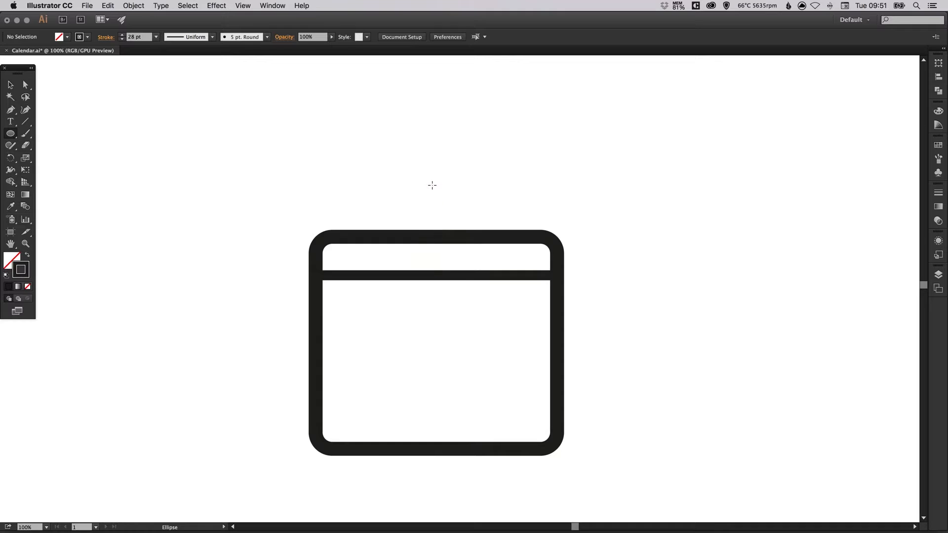
pyautogui.moveTo(434, 187); pyautogui.dragTo(445, 200)
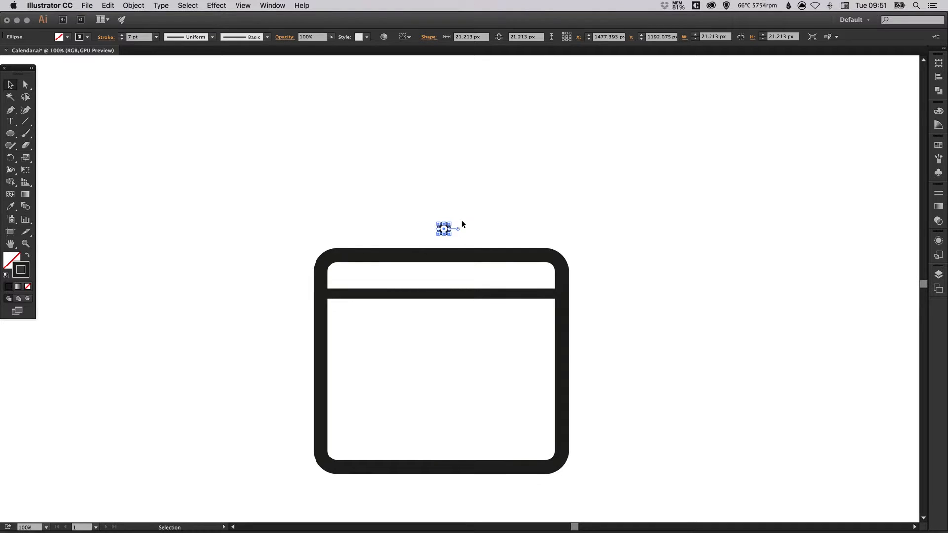
pyautogui.moveTo(295, 222)
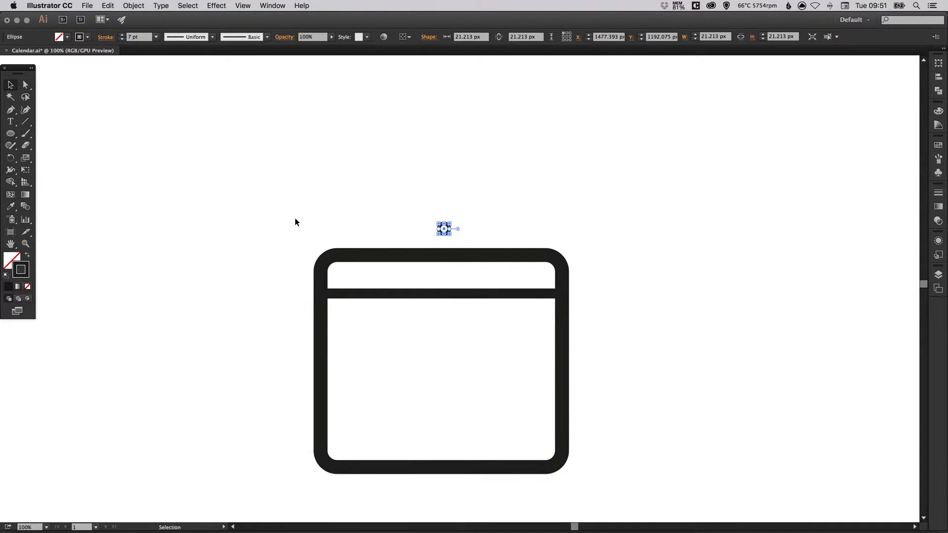
pyautogui.moveTo(257, 204)
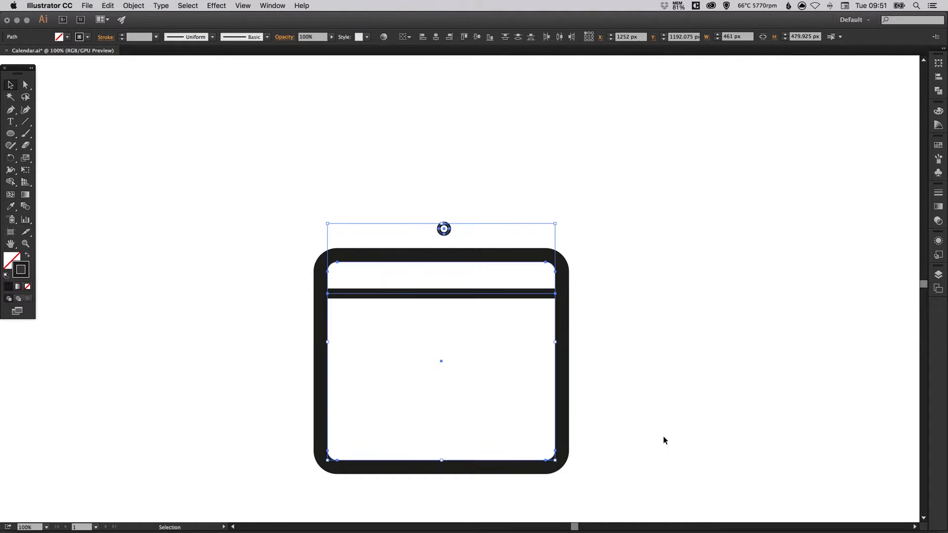
pyautogui.moveTo(438, 37)
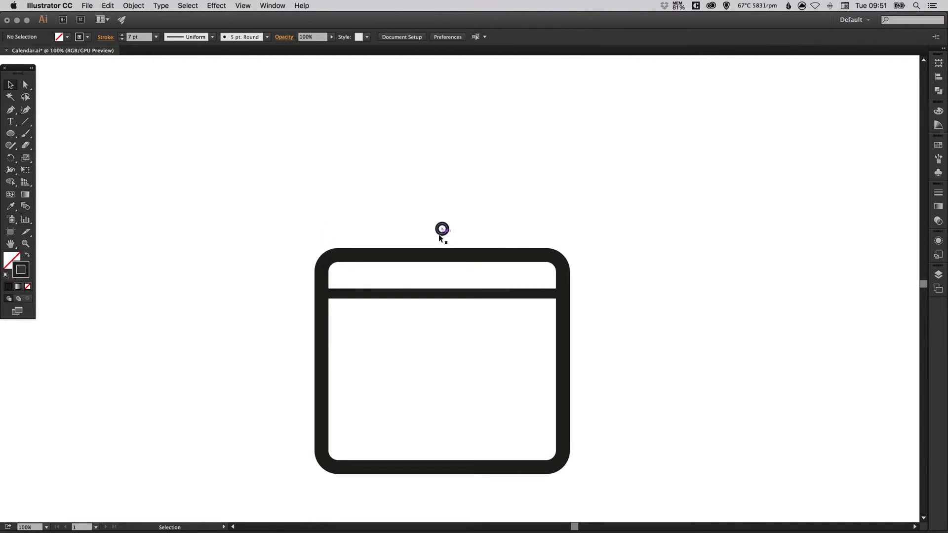
pyautogui.moveTo(446, 231)
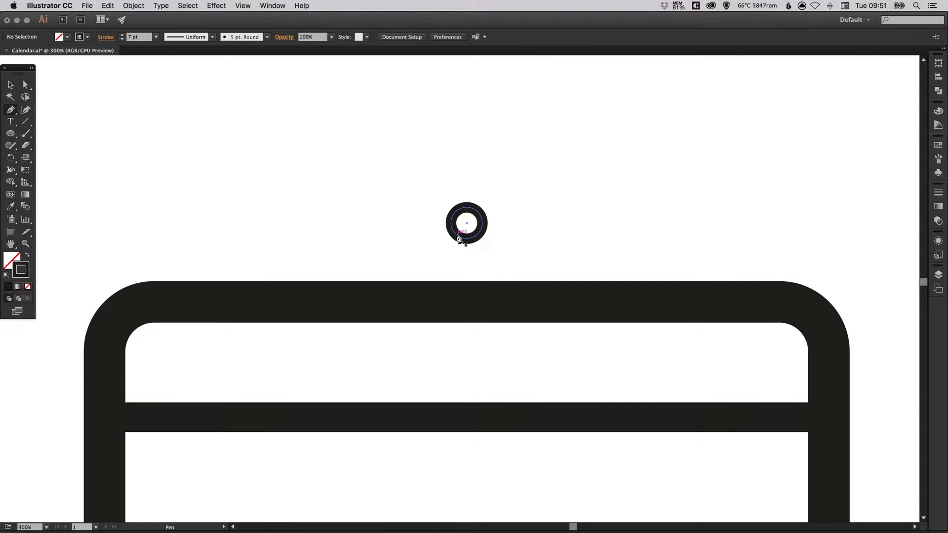
# Draw a 7 pt diagonal line from the frame's top edge up to the ring.
pyautogui.click(457, 236)
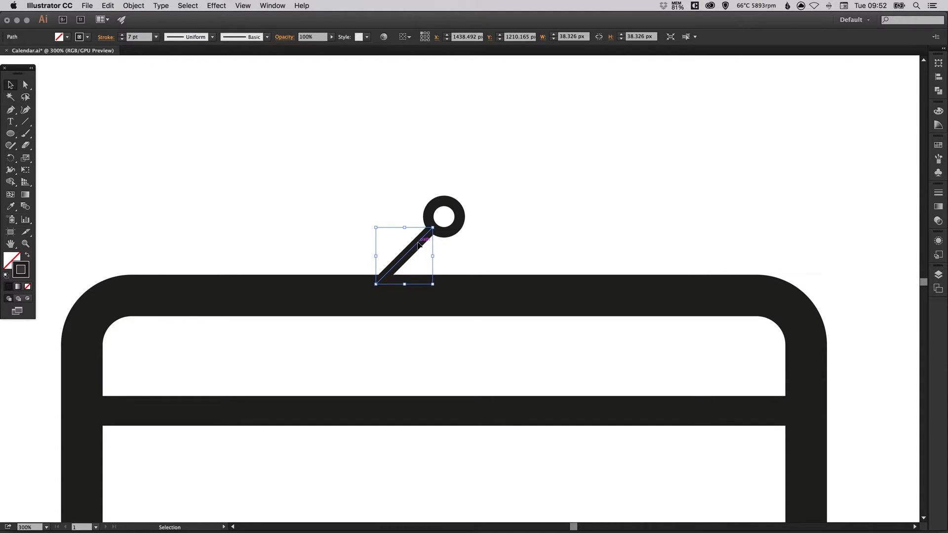
# Copy the diagonal line, reflect it vertically and move it to form the ring's right side.
pyautogui.moveTo(416, 246); pyautogui.dragTo(484, 247)
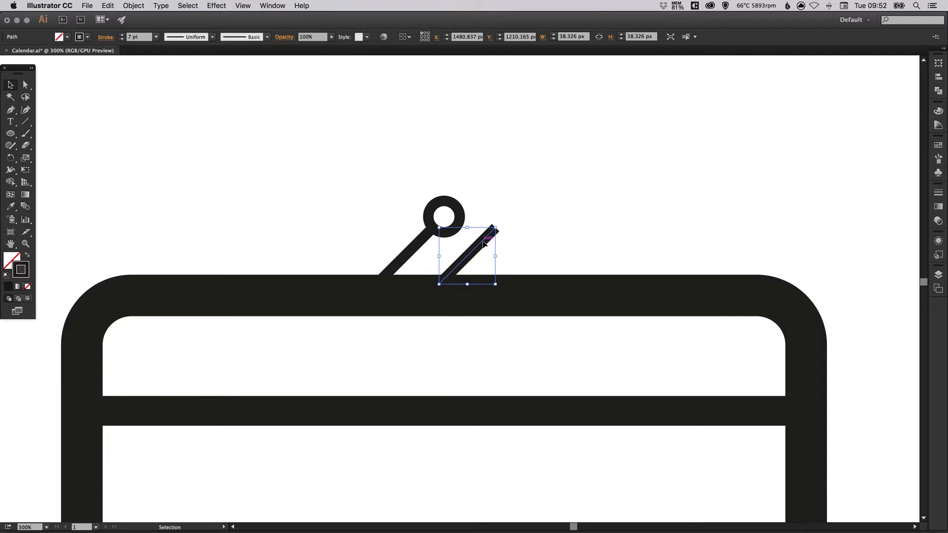
pyautogui.click(134, 6)
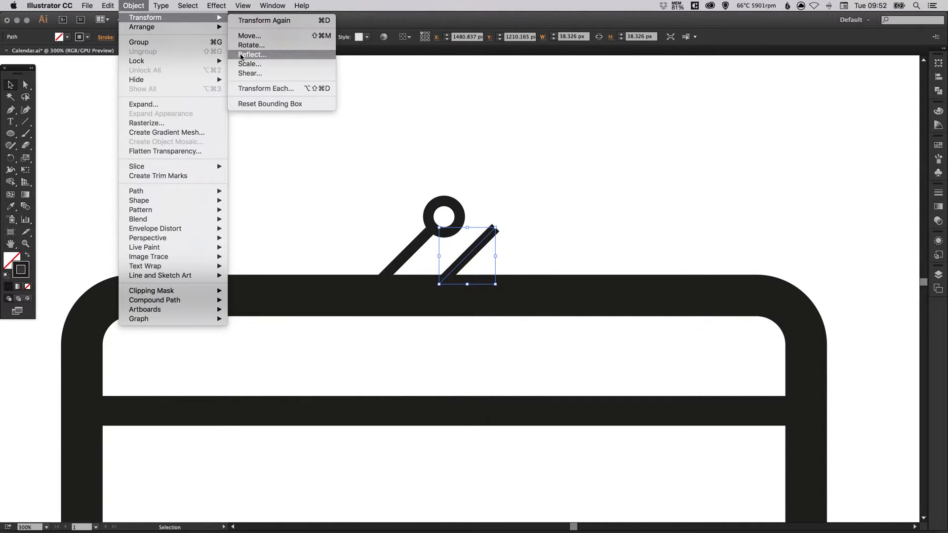
pyautogui.click(252, 55)
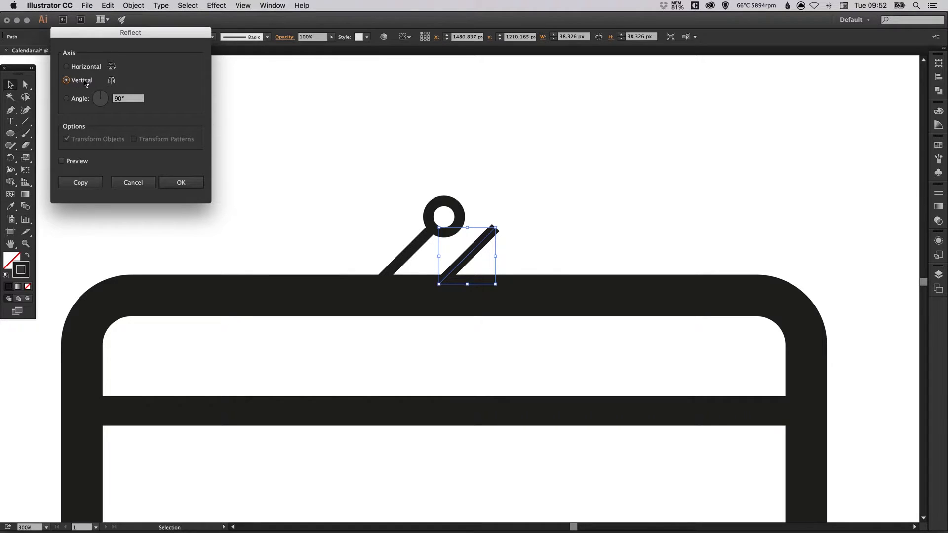
pyautogui.click(180, 182)
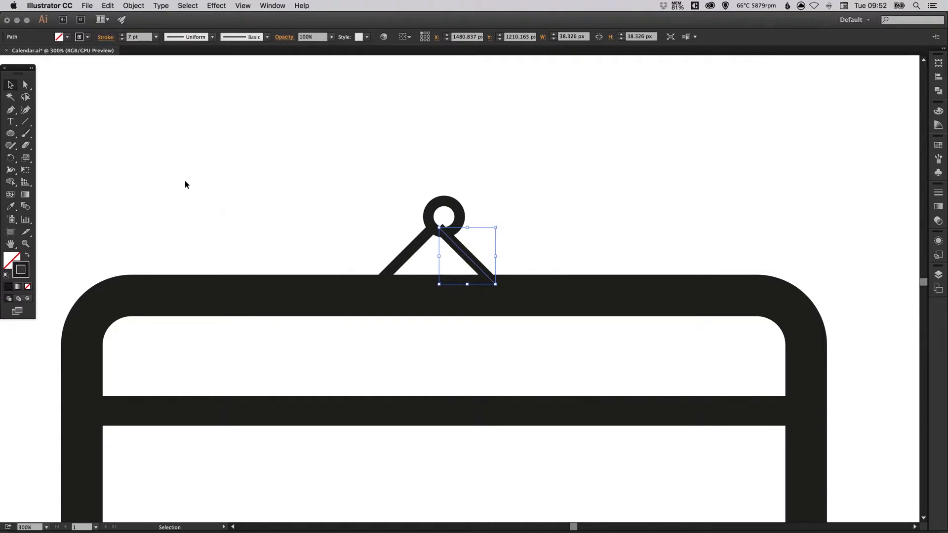
pyautogui.moveTo(465, 256); pyautogui.dragTo(465, 236)
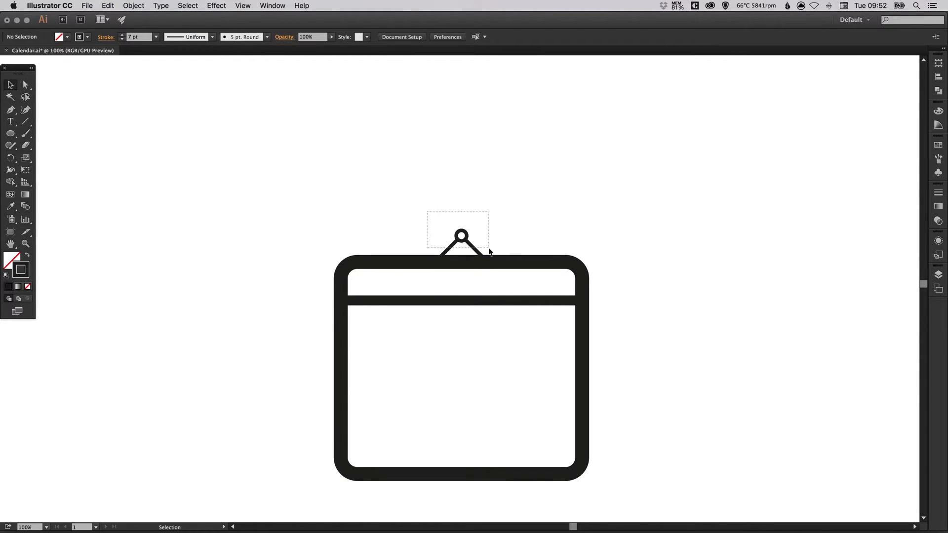
# Group the ring and both diagonal lines into one hanger pin above the frame.
pyautogui.click(462, 245)
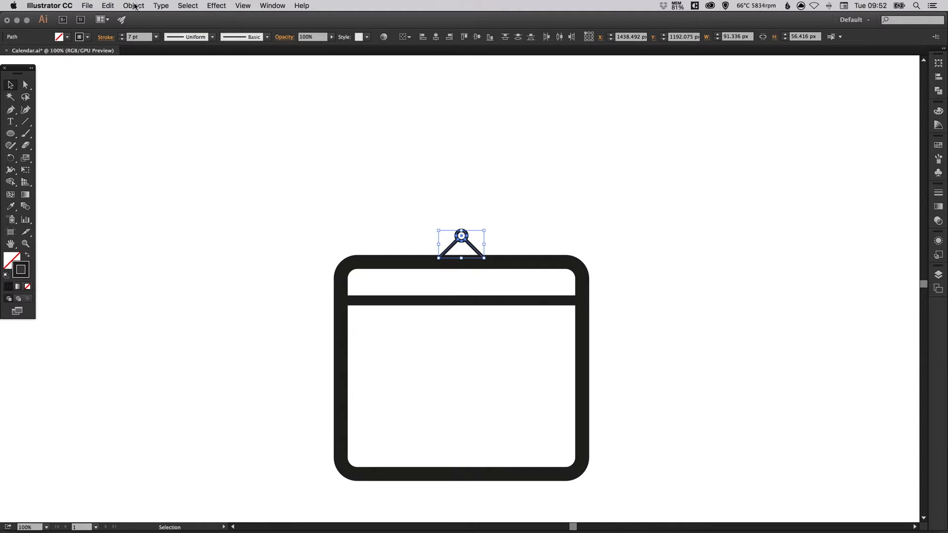
pyautogui.click(134, 6)
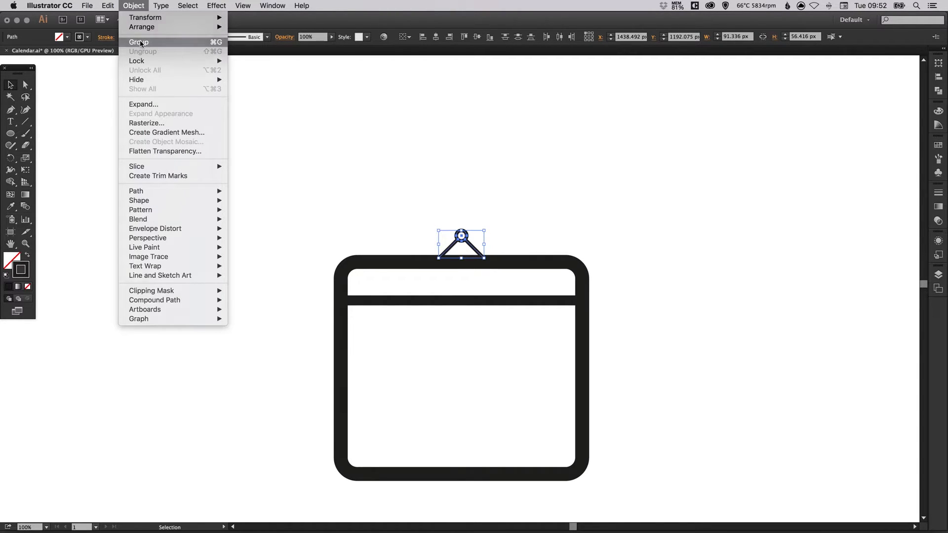
pyautogui.click(138, 43)
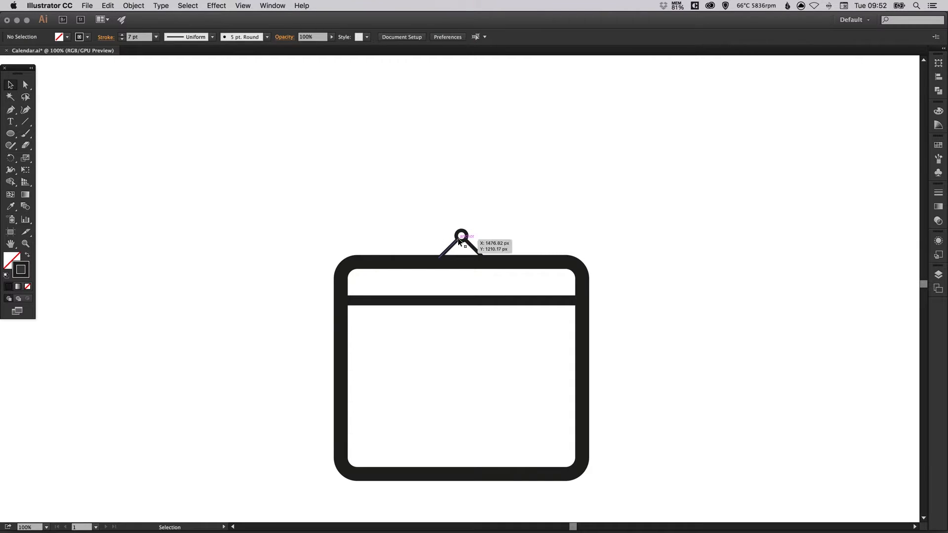
pyautogui.moveTo(461, 236); pyautogui.dragTo(281, 168)
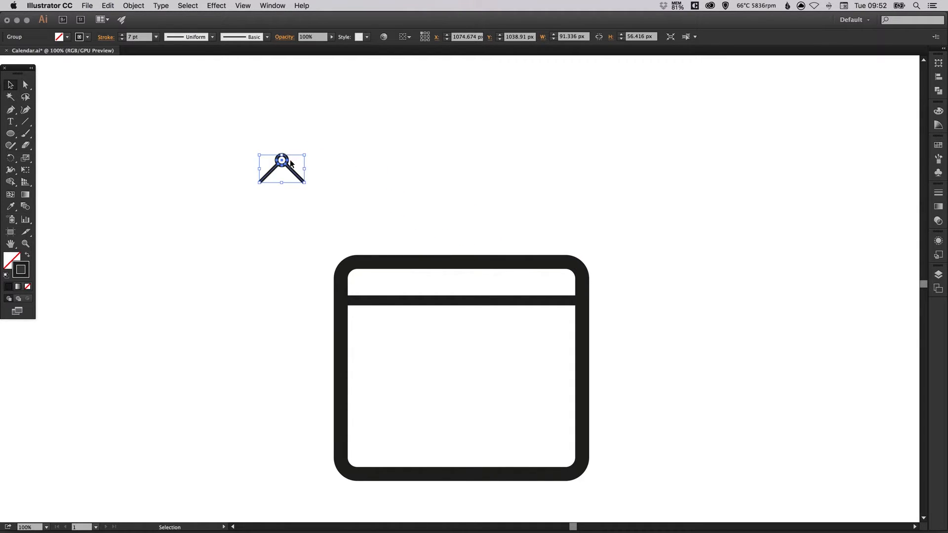
pyautogui.moveTo(281, 168); pyautogui.dragTo(461, 243)
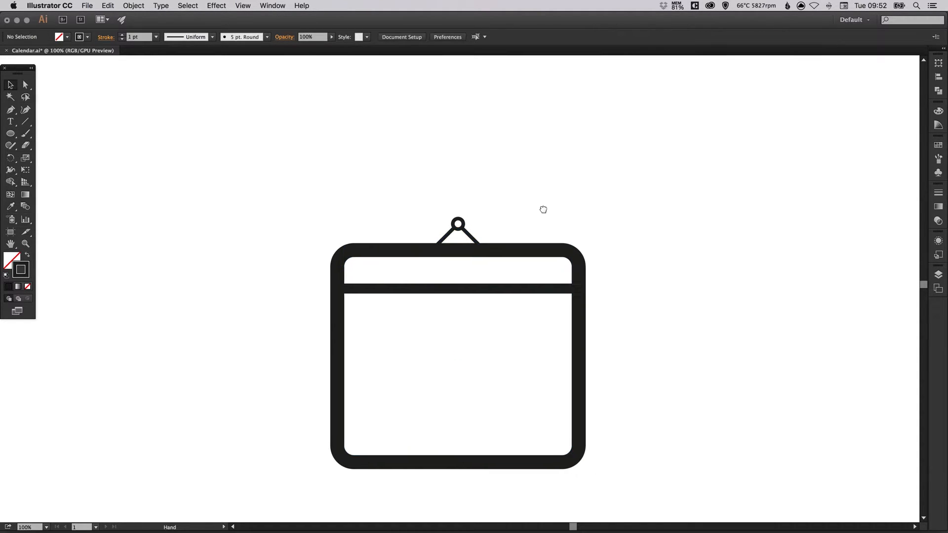
pyautogui.moveTo(543, 209); pyautogui.dragTo(502, 243)
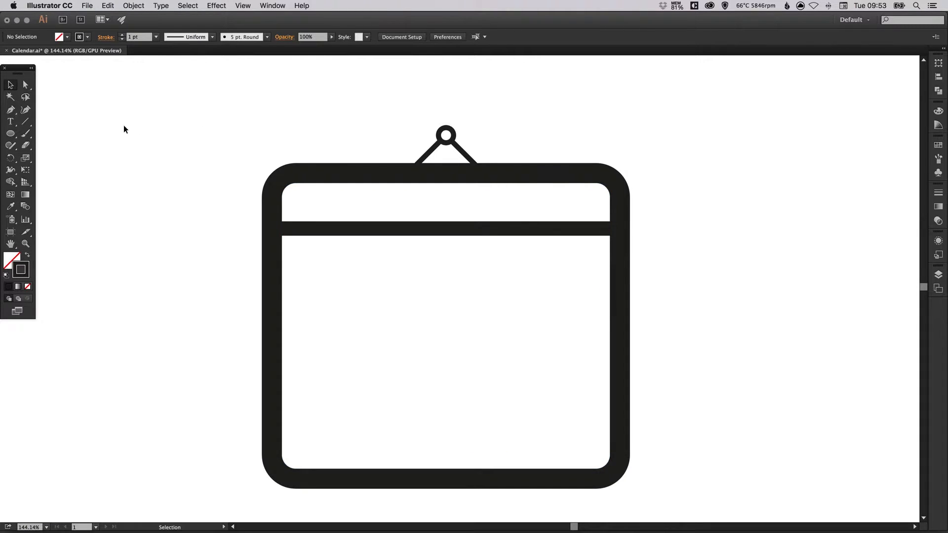
# Draw a small 28 px square below the header line and swap fill and stroke to make it solid black.
pyautogui.click(10, 134)
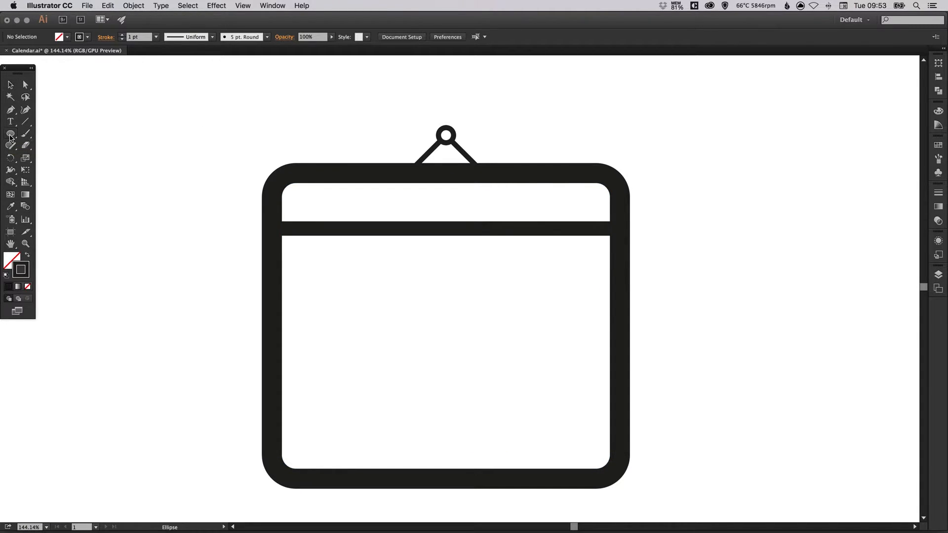
pyautogui.click(10, 133)
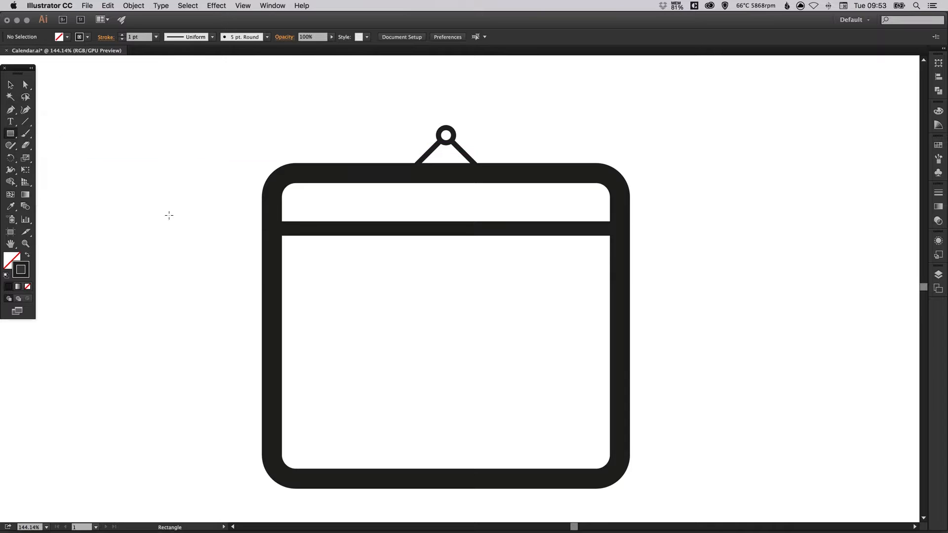
pyautogui.moveTo(310, 265)
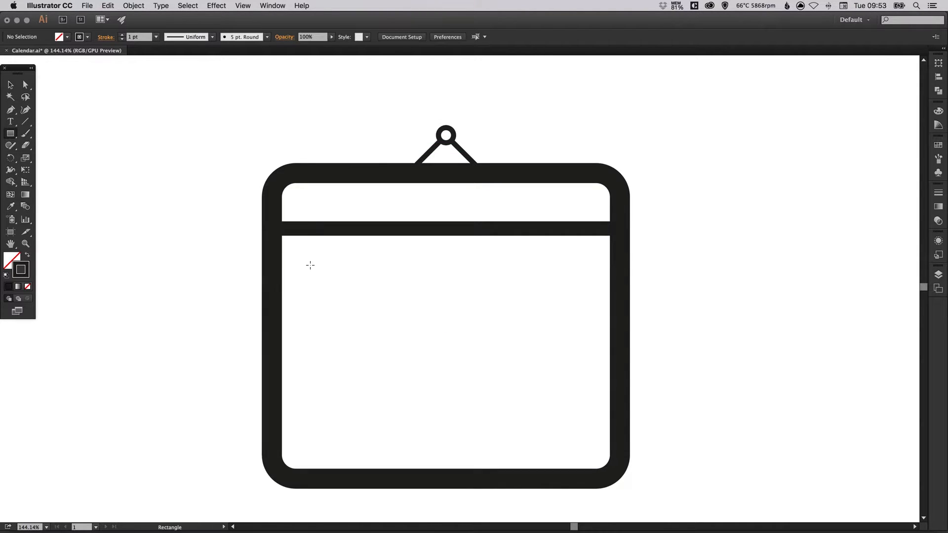
pyautogui.moveTo(306, 260)
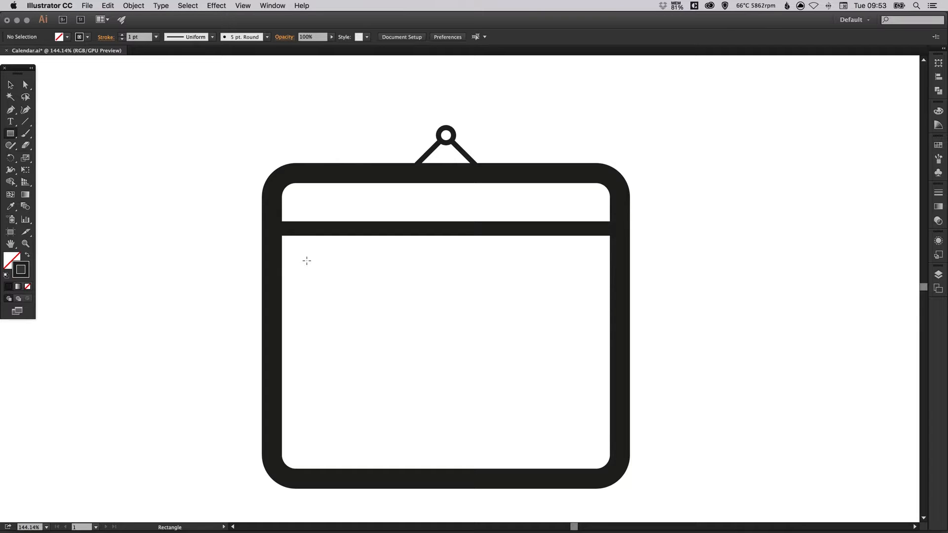
pyautogui.moveTo(307, 261); pyautogui.dragTo(327, 281)
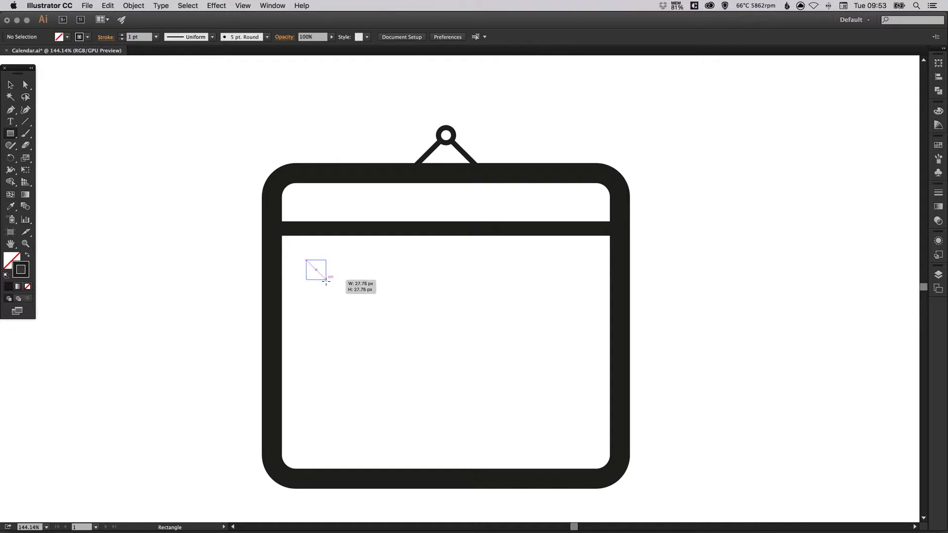
pyautogui.moveTo(316, 261); pyautogui.dragTo(327, 282)
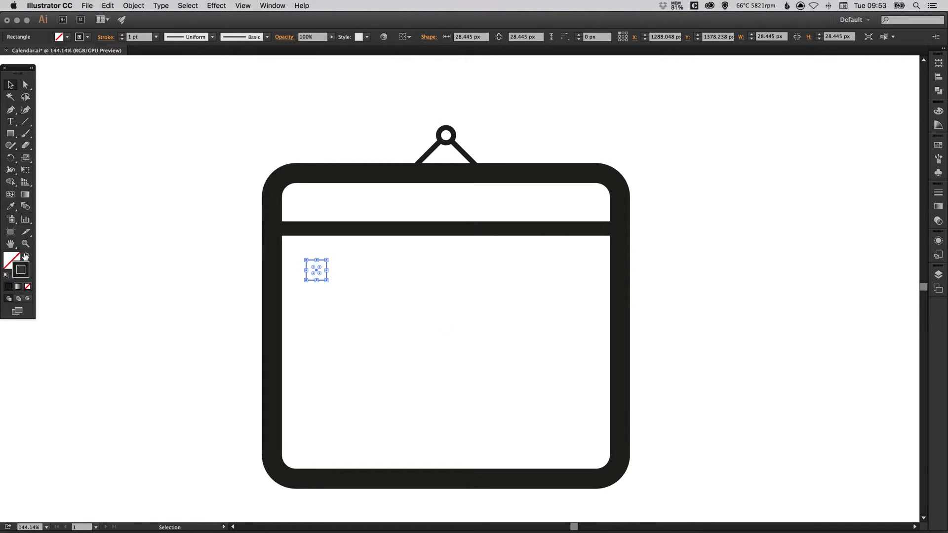
pyautogui.moveTo(26, 256)
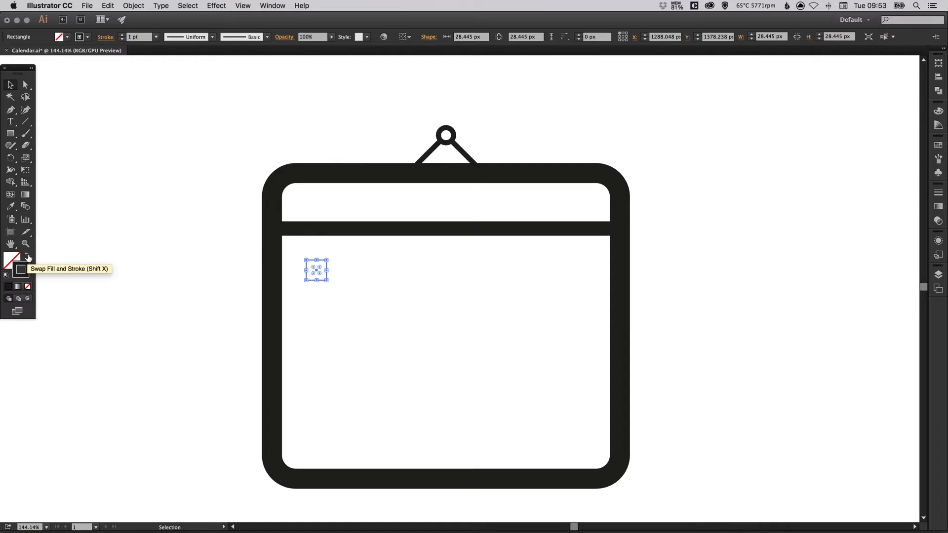
pyautogui.click(27, 257)
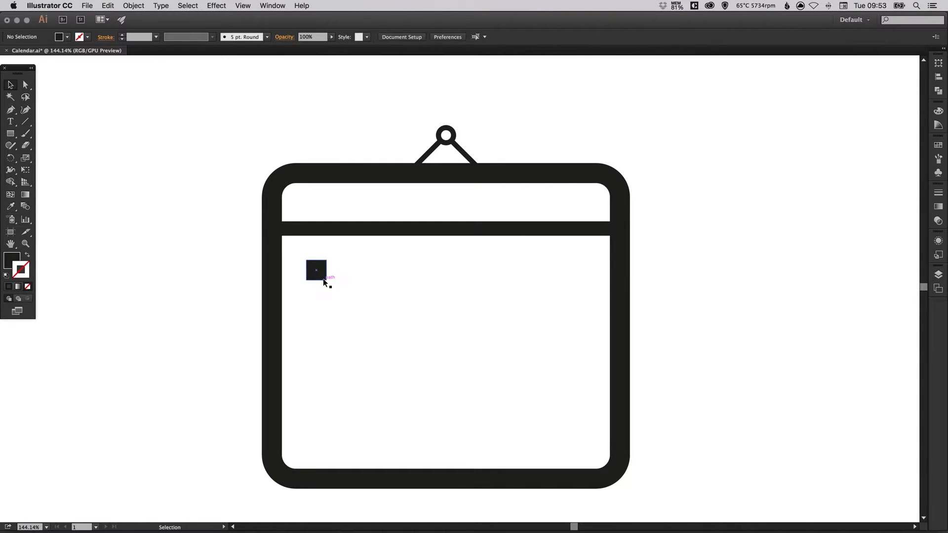
pyautogui.moveTo(320, 281)
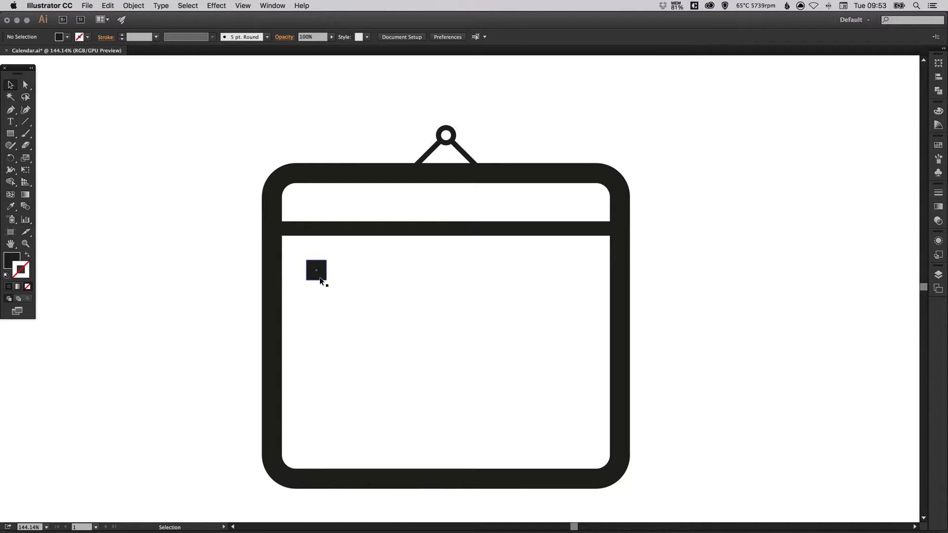
# Duplicate the square across into a row of seven evenly spaced squares and group them.
pyautogui.moveTo(316, 271); pyautogui.dragTo(354, 271)
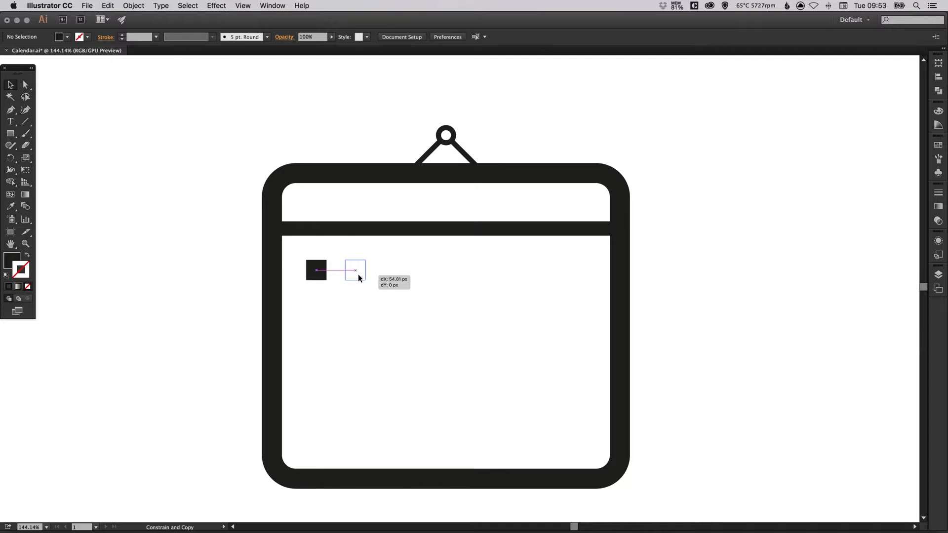
pyautogui.moveTo(316, 269); pyautogui.dragTo(355, 270)
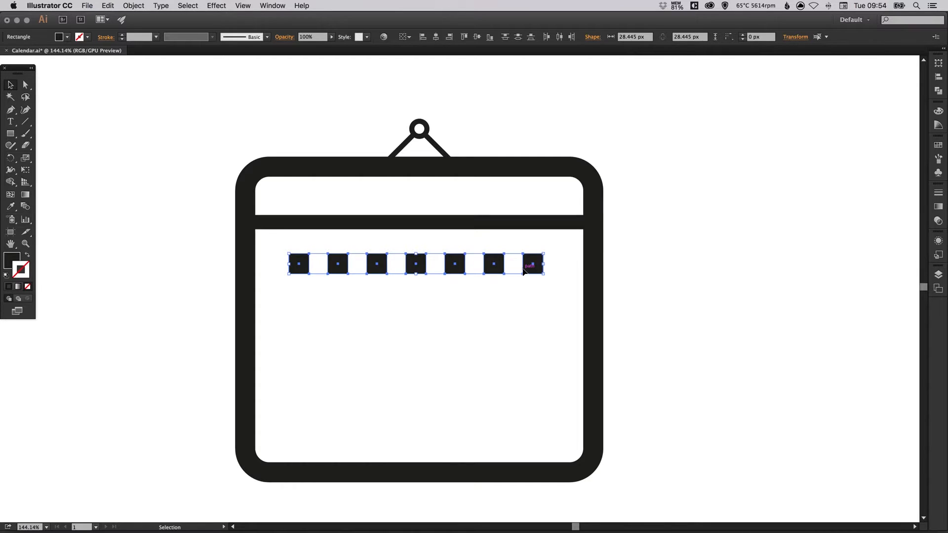
pyautogui.click(133, 6)
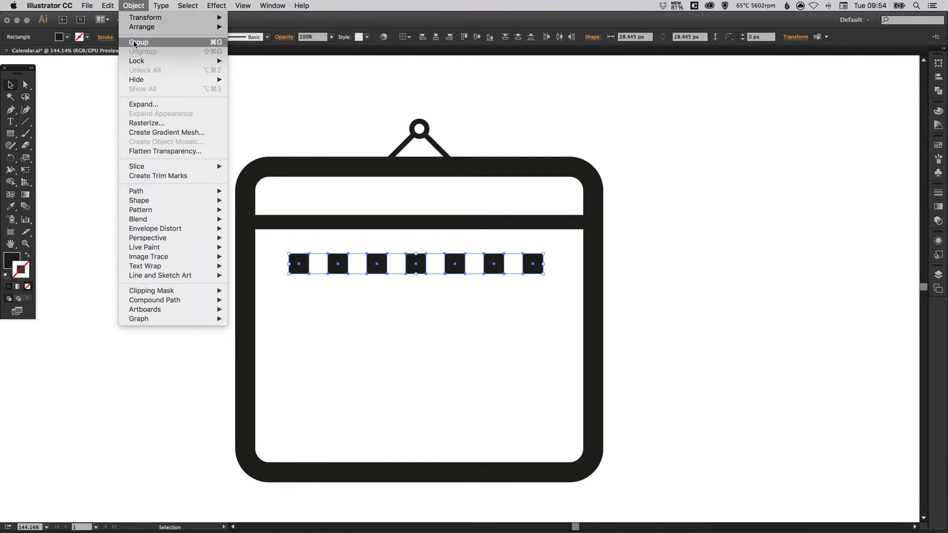
pyautogui.click(140, 42)
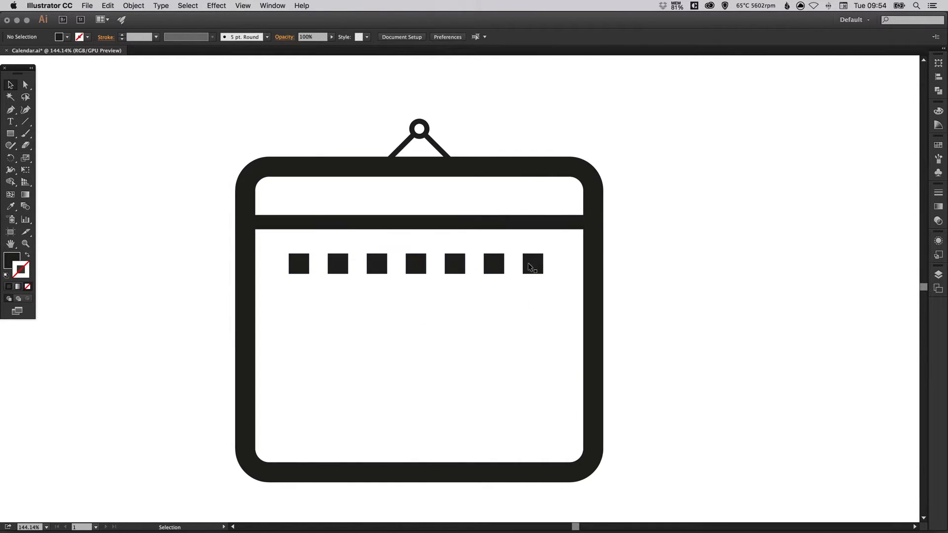
# Centre all the calendar artwork horizontally on the artboard.
pyautogui.press('cmd+a')
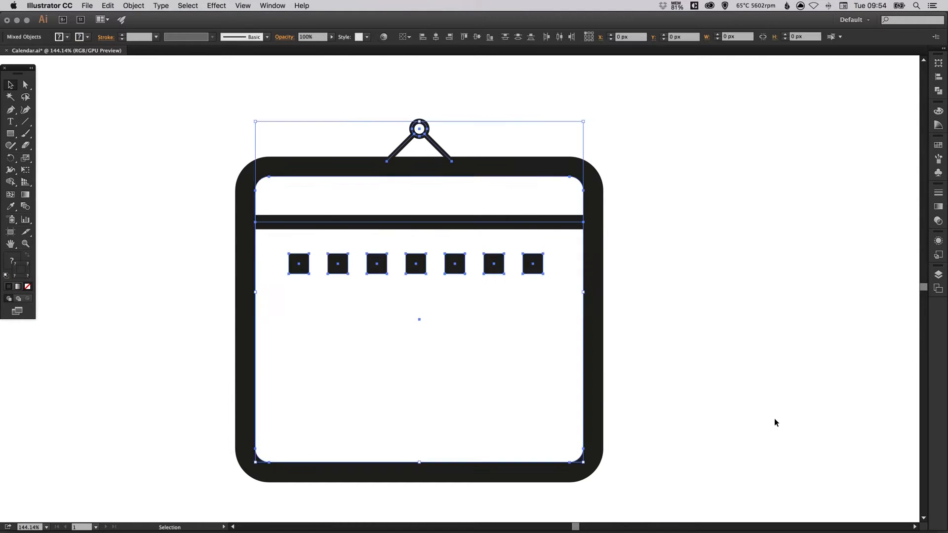
pyautogui.moveTo(436, 37)
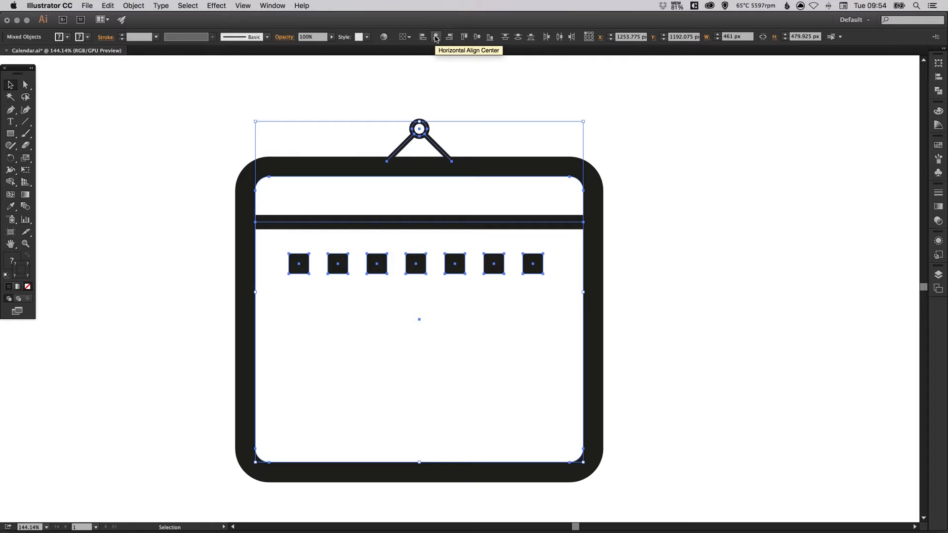
pyautogui.click(674, 264)
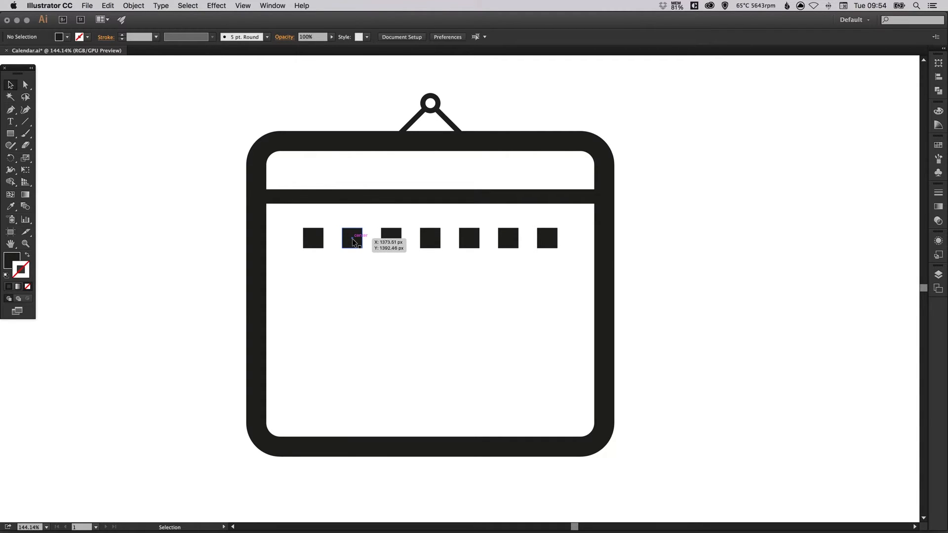
# Duplicate the row of squares downward to build a four-by-seven day grid.
pyautogui.moveTo(352, 238); pyautogui.dragTo(352, 276)
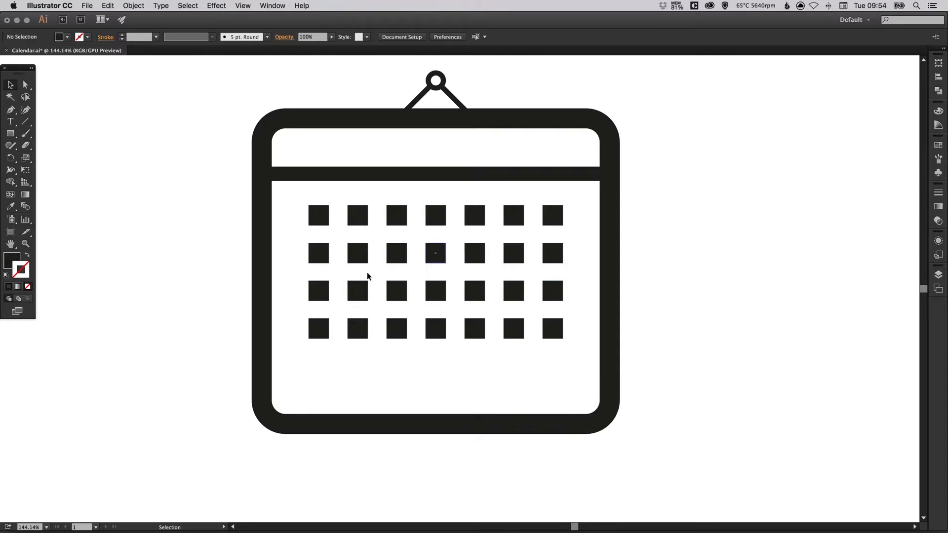
pyautogui.moveTo(288, 217)
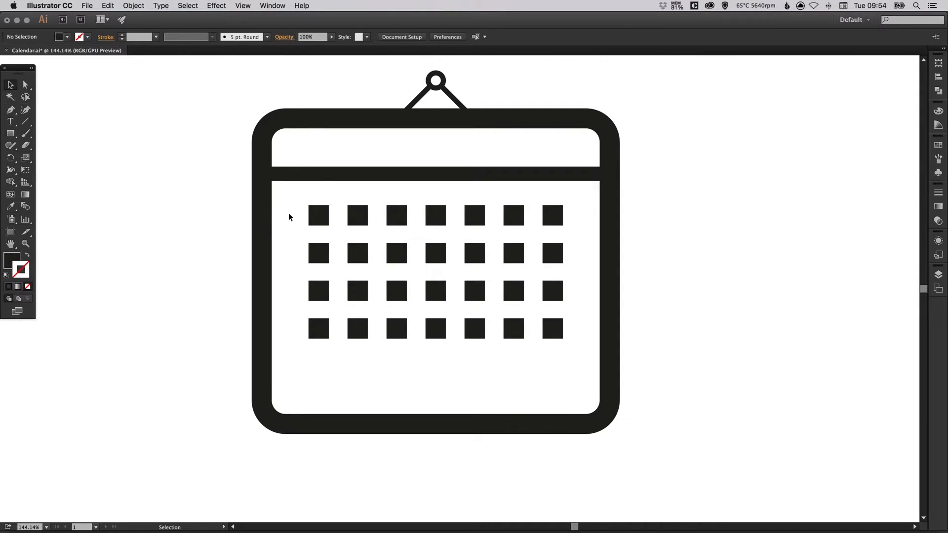
pyautogui.moveTo(294, 213)
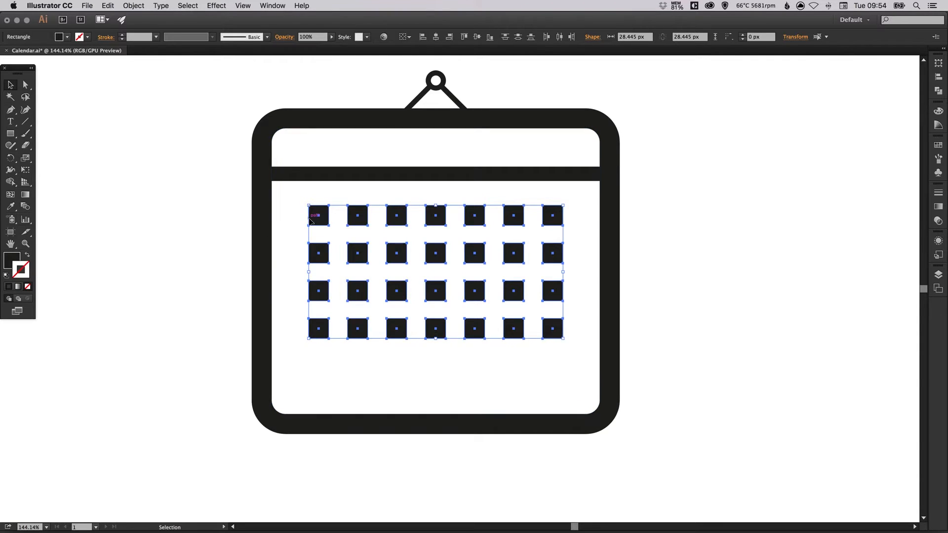
pyautogui.moveTo(567, 216)
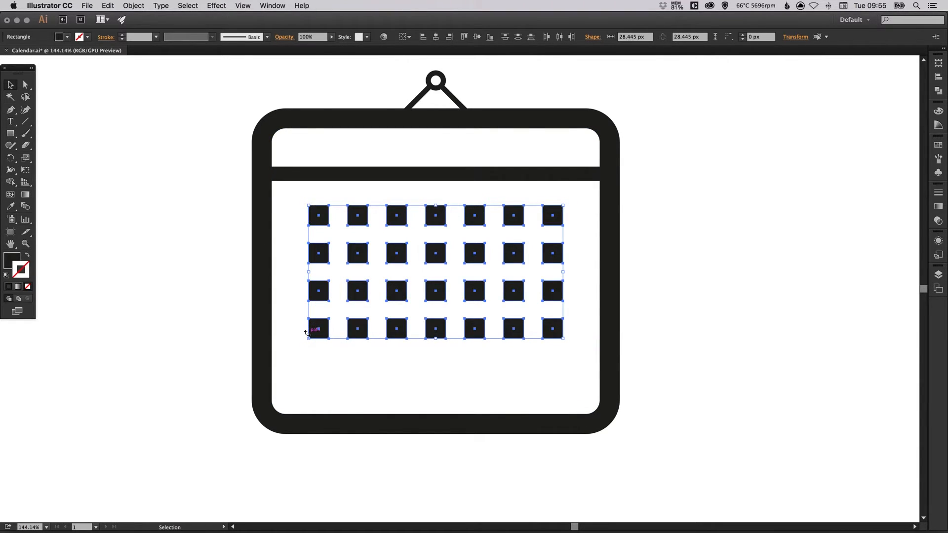
pyautogui.click(133, 6)
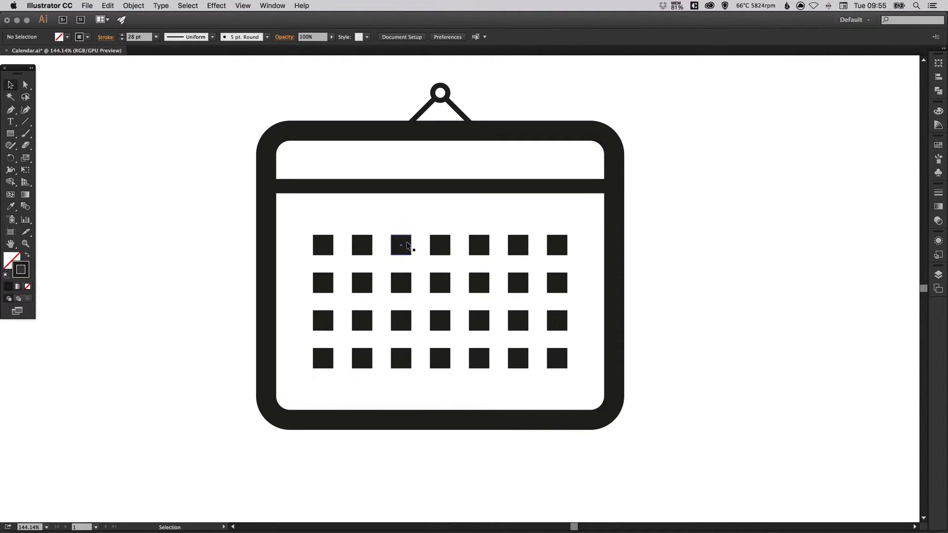
# Select the top-left and bottom-right day squares and fill them light gray.
pyautogui.press('cmd+a')
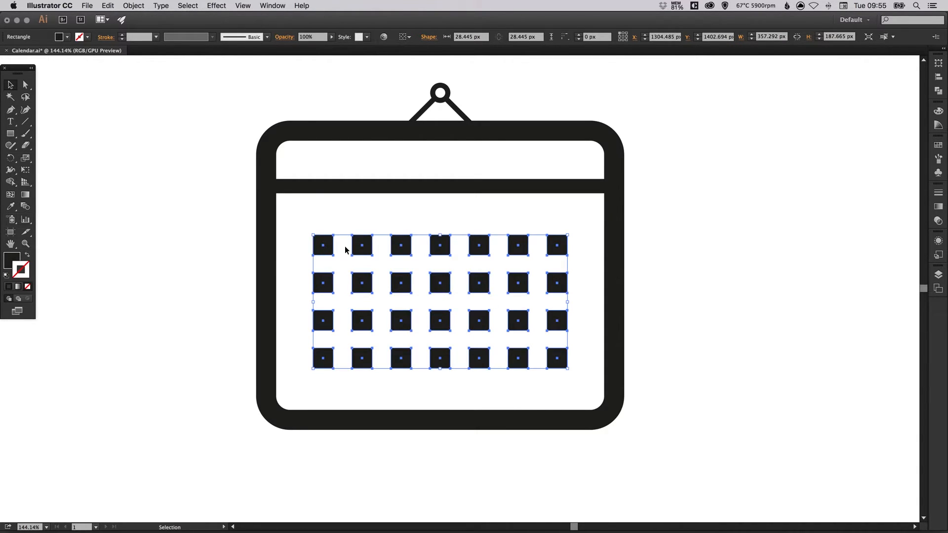
pyautogui.moveTo(93, 147)
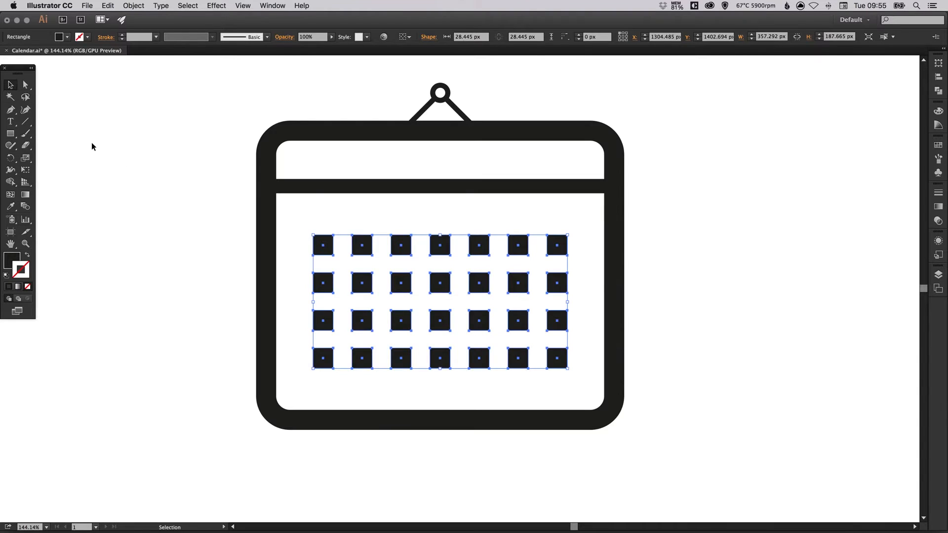
pyautogui.moveTo(26, 85)
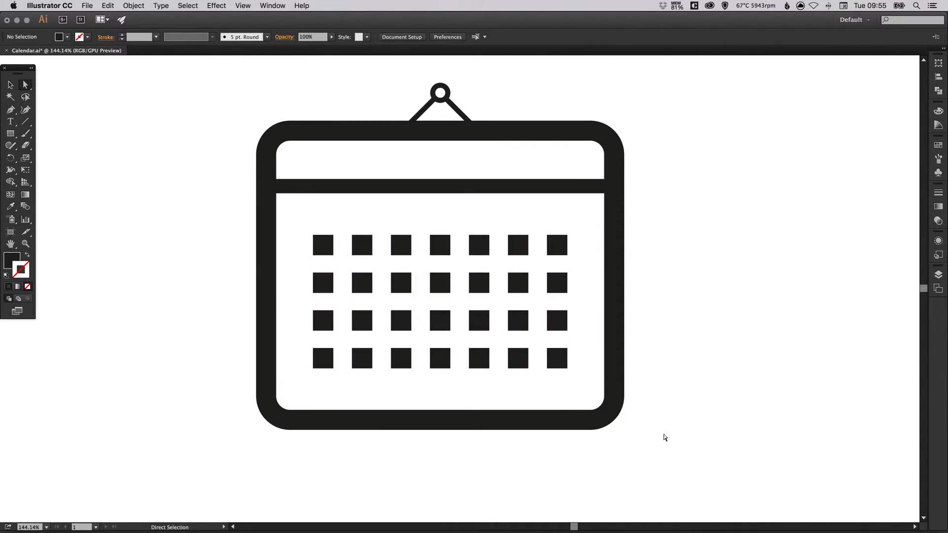
pyautogui.click(556, 358)
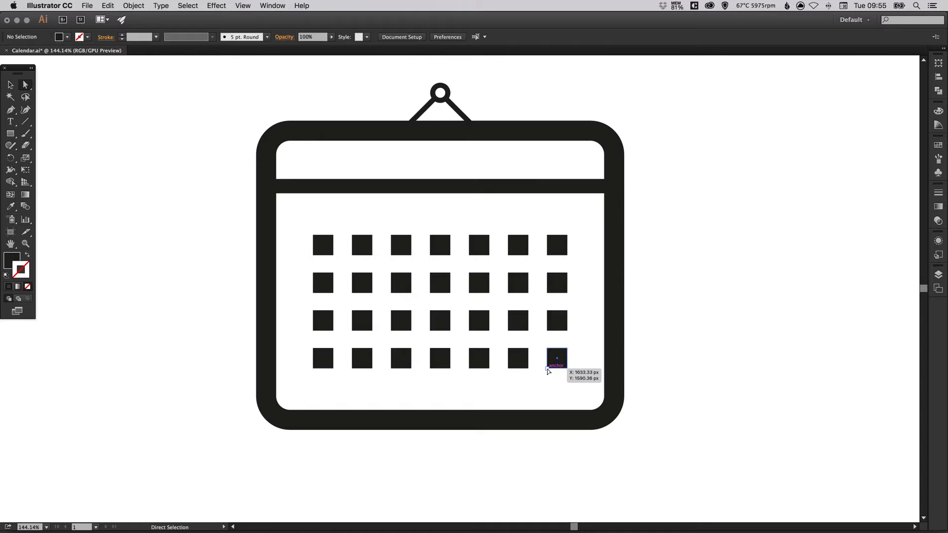
pyautogui.click(516, 357)
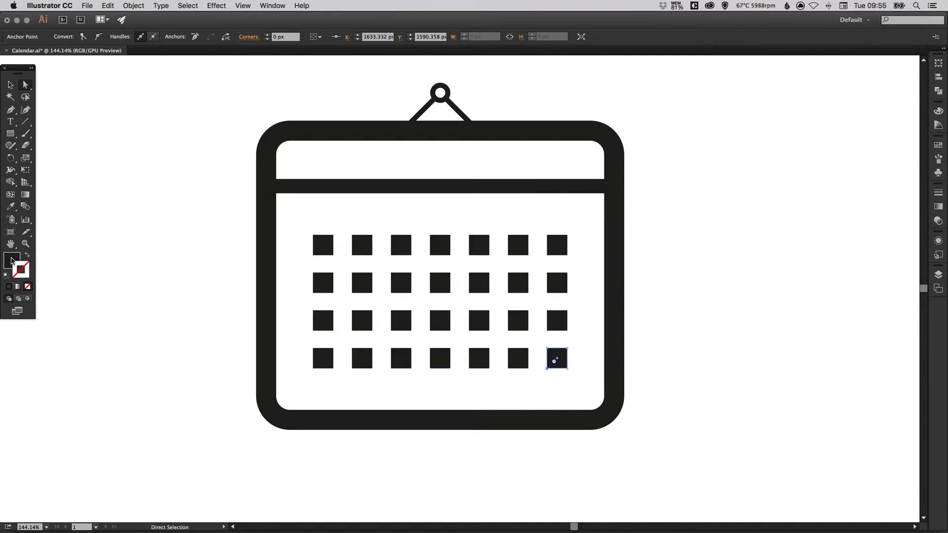
pyautogui.click(938, 146)
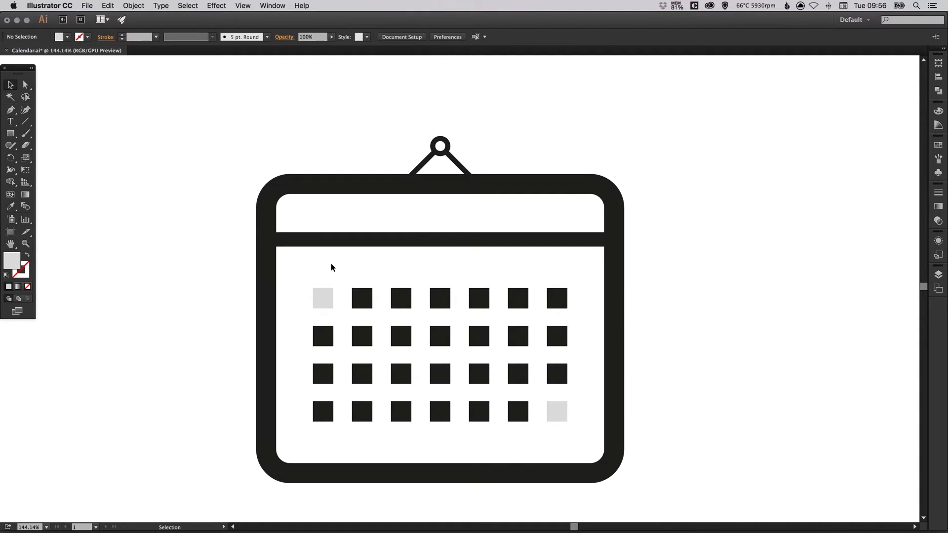
pyautogui.moveTo(111, 172)
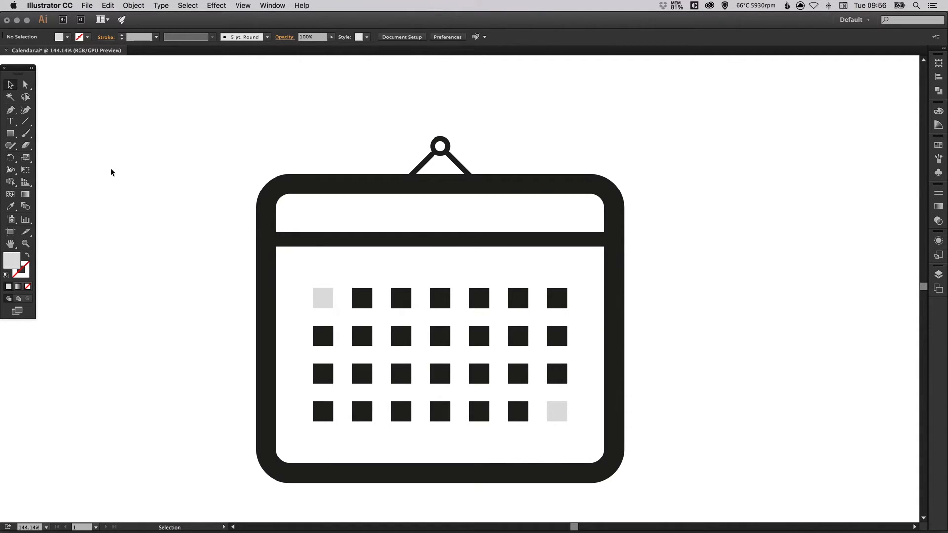
pyautogui.moveTo(10, 133)
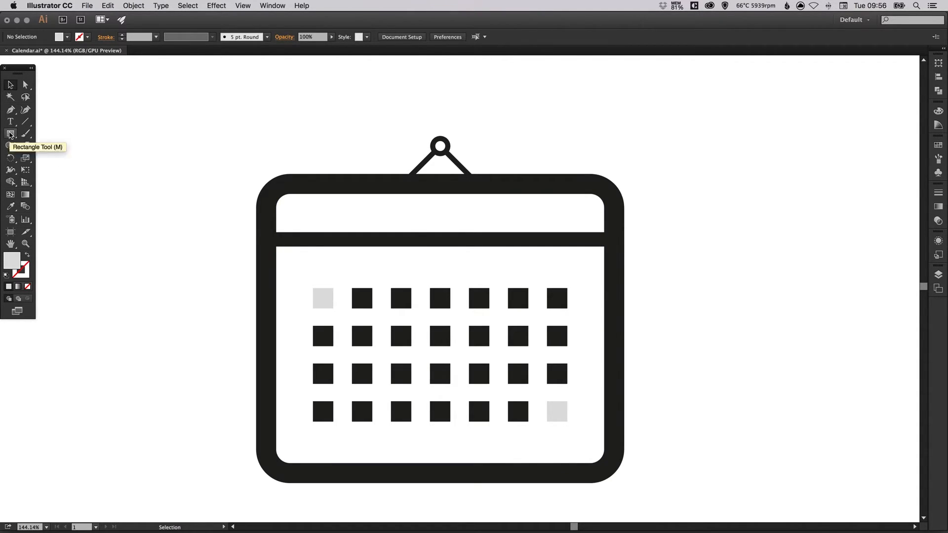
# Draw a rectangle and make its red swatch a global, brighter crimson colour.
pyautogui.moveTo(85, 177); pyautogui.dragTo(171, 222)
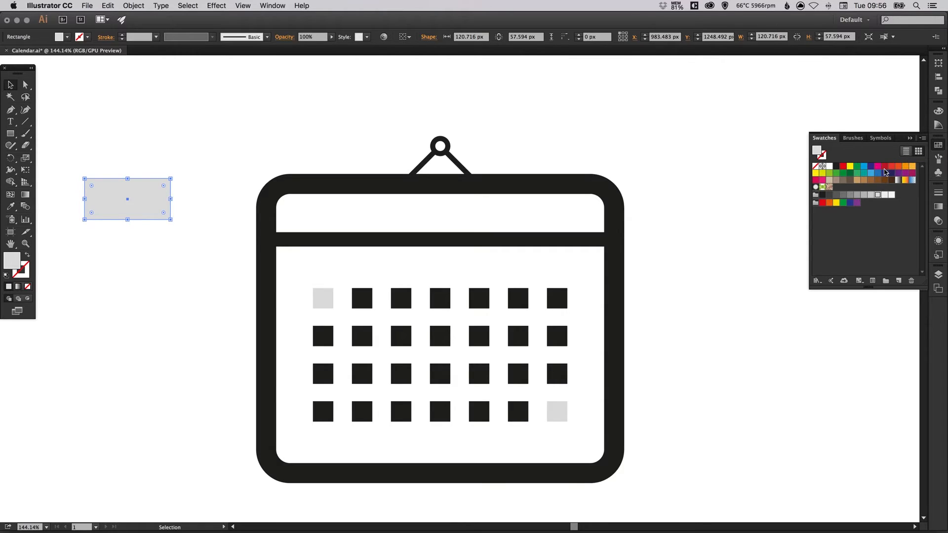
pyautogui.doubleClick(884, 164)
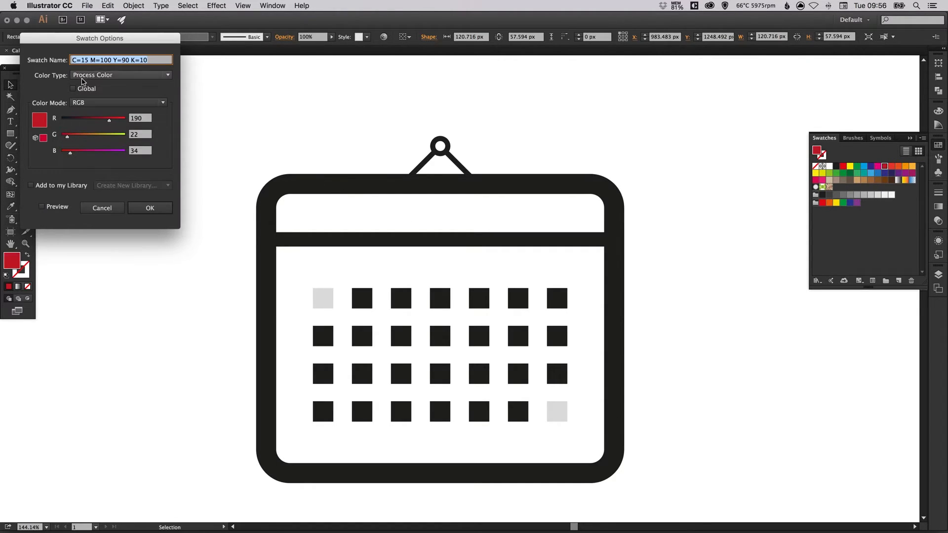
pyautogui.click(72, 88)
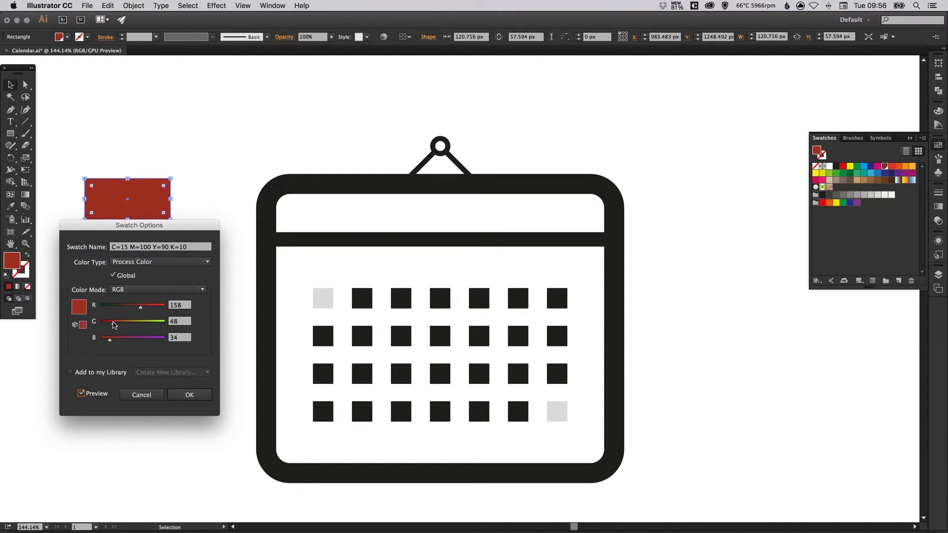
pyautogui.moveTo(142, 305); pyautogui.dragTo(149, 305)
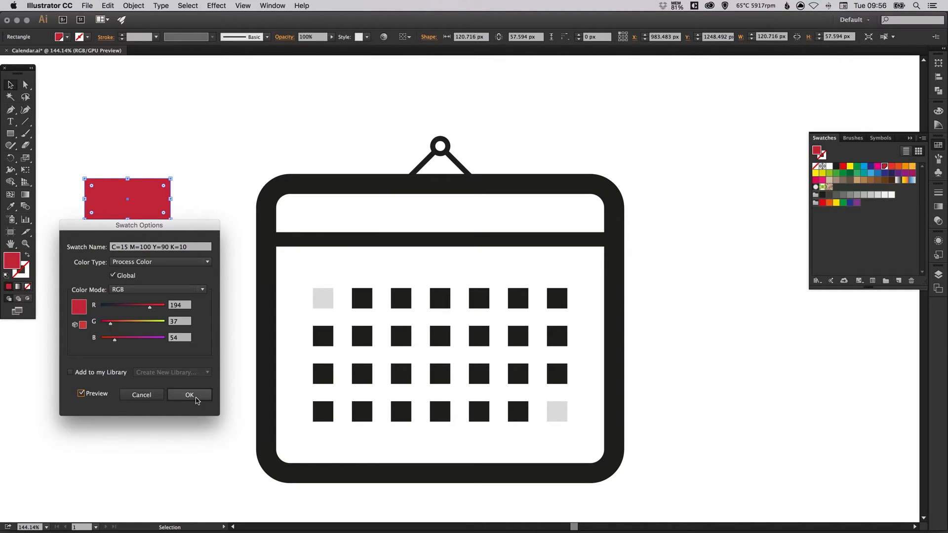
pyautogui.click(189, 394)
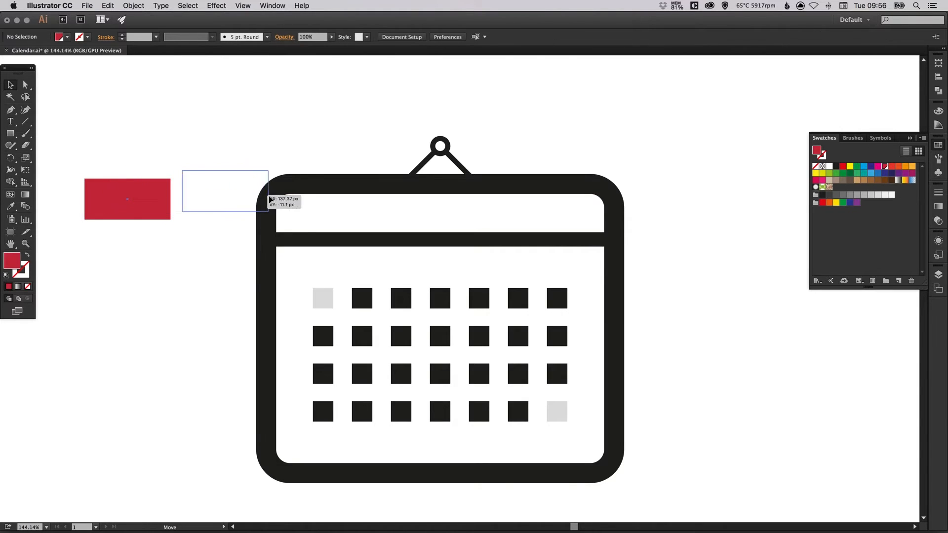
# Move the red rectangle into the header band and send it behind the frame.
pyautogui.moveTo(224, 190); pyautogui.dragTo(337, 220)
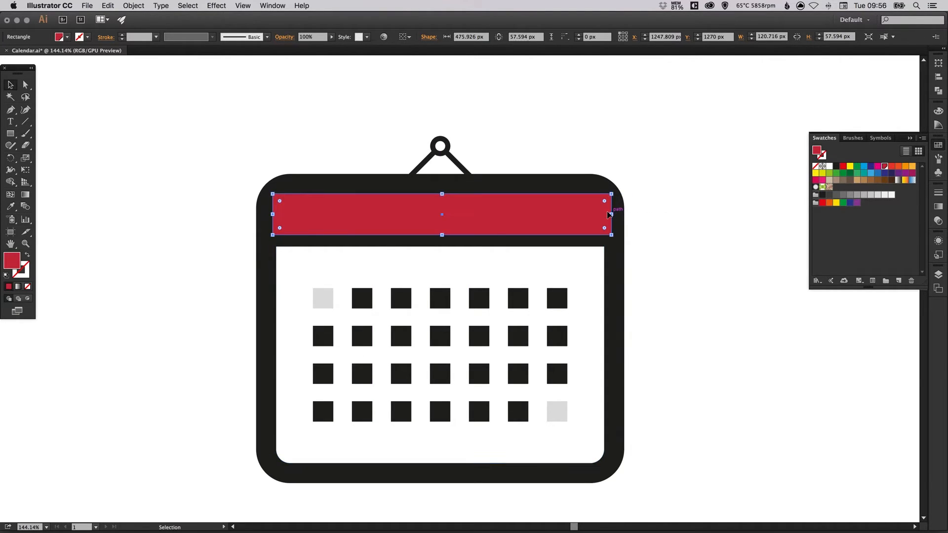
pyautogui.click(134, 6)
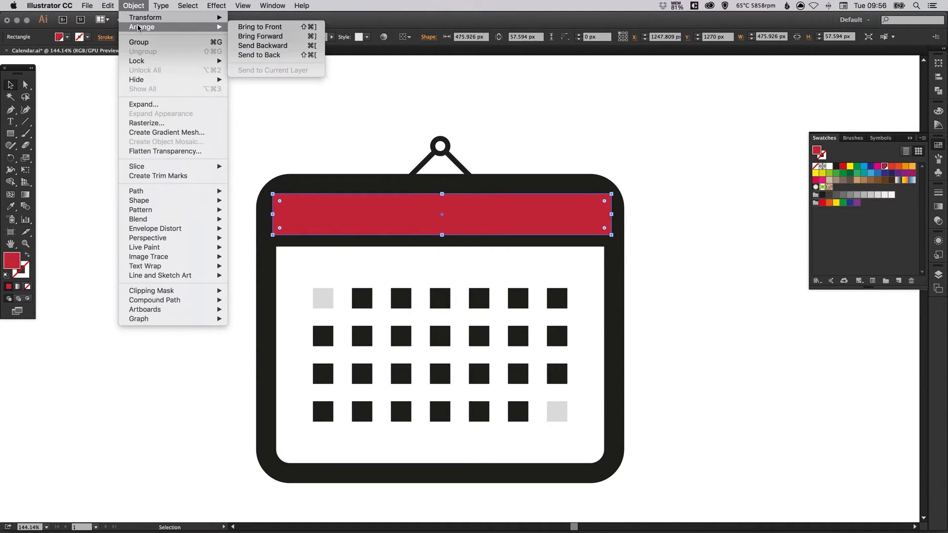
pyautogui.click(261, 45)
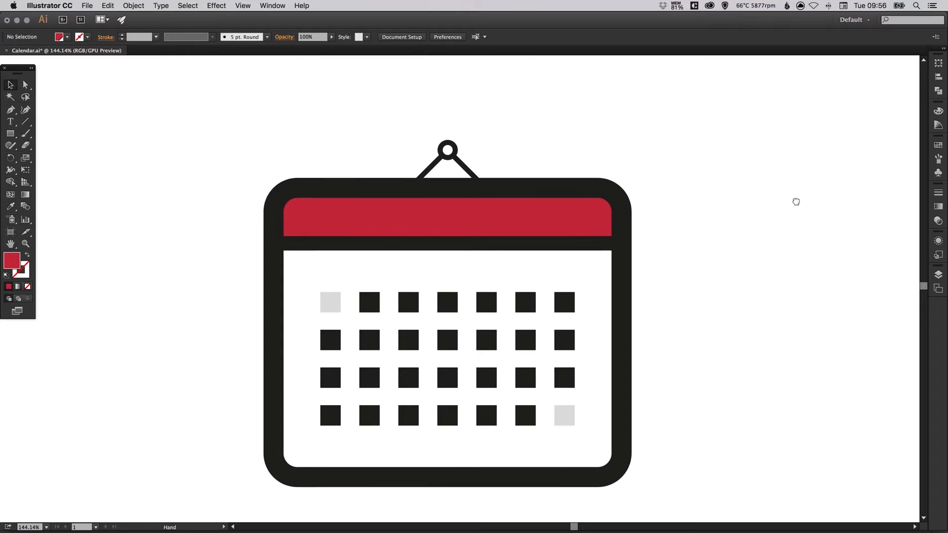
pyautogui.click(448, 218)
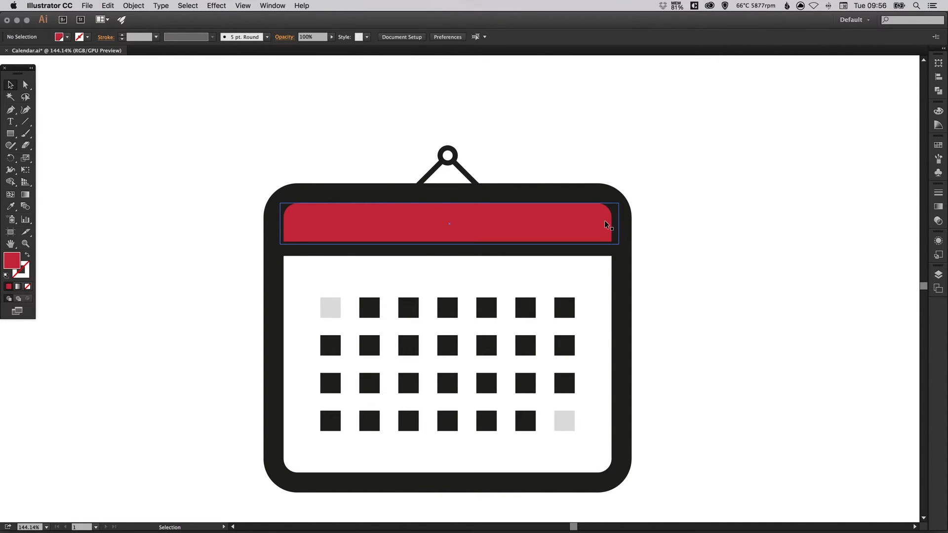
pyautogui.click(448, 224)
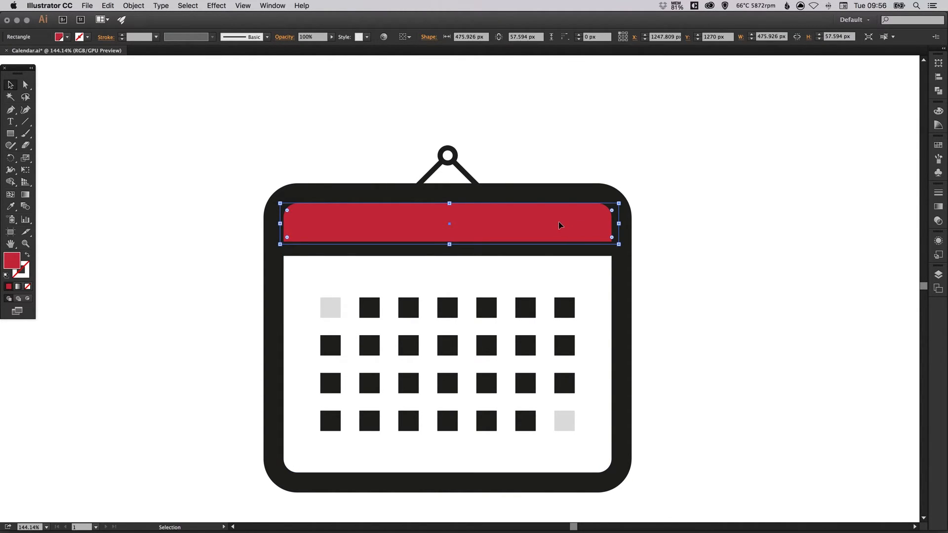
# Paste a copy of the red bar in front and shrink it to the header's lower half.
pyautogui.click(108, 6)
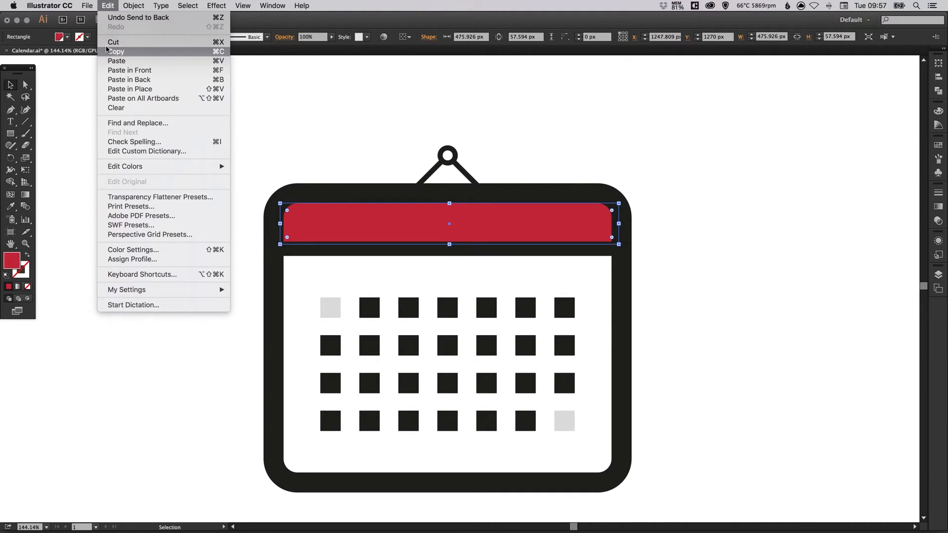
pyautogui.moveTo(128, 70)
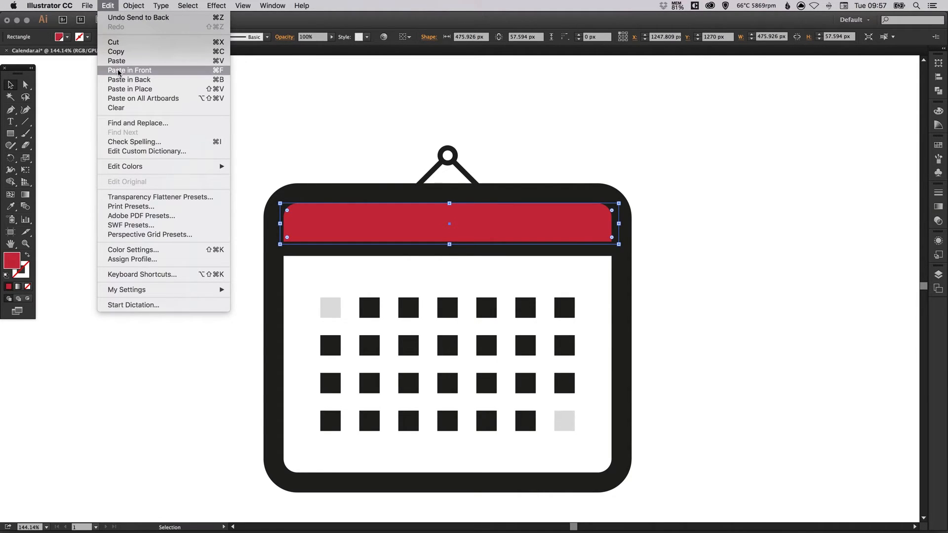
pyautogui.click(128, 71)
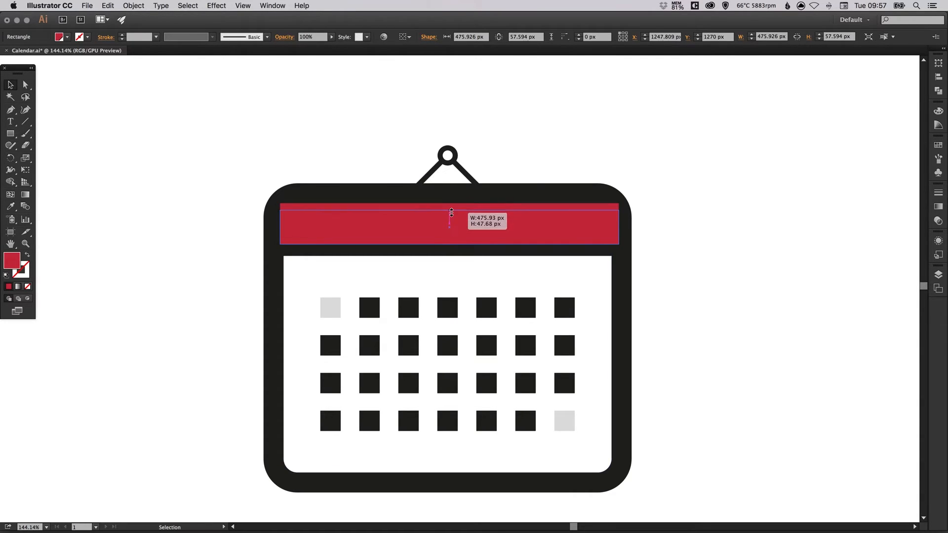
pyautogui.moveTo(450, 211); pyautogui.dragTo(450, 225)
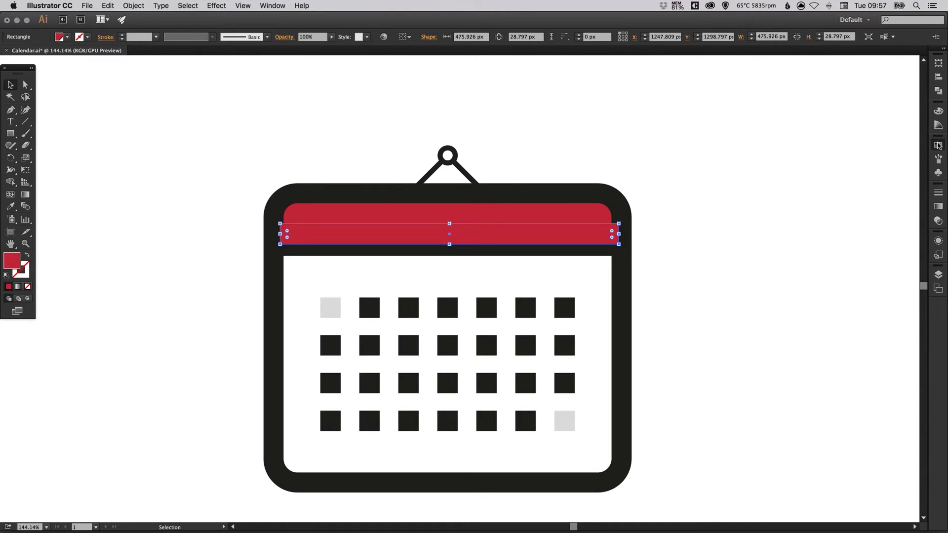
# Give the lower-half copy a darker shade of red from the colour mixer.
pyautogui.click(938, 145)
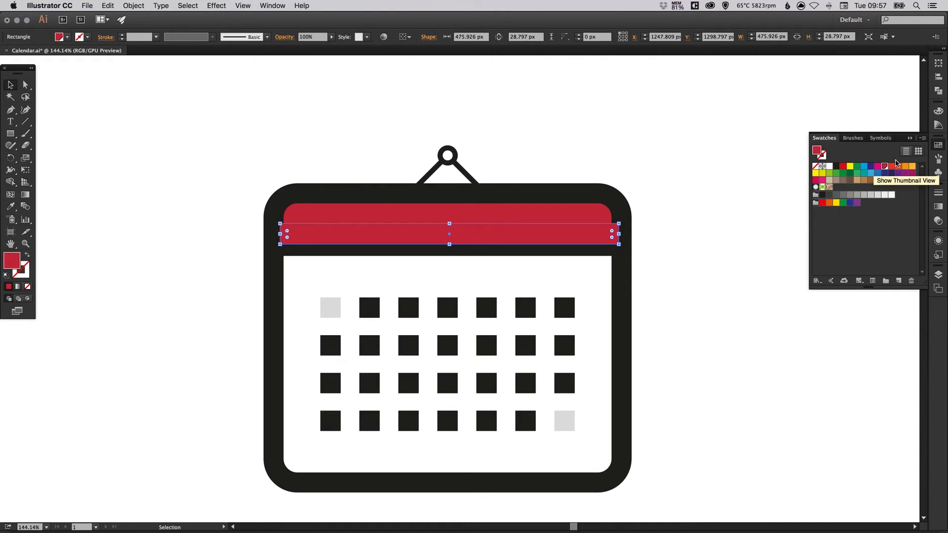
pyautogui.click(938, 111)
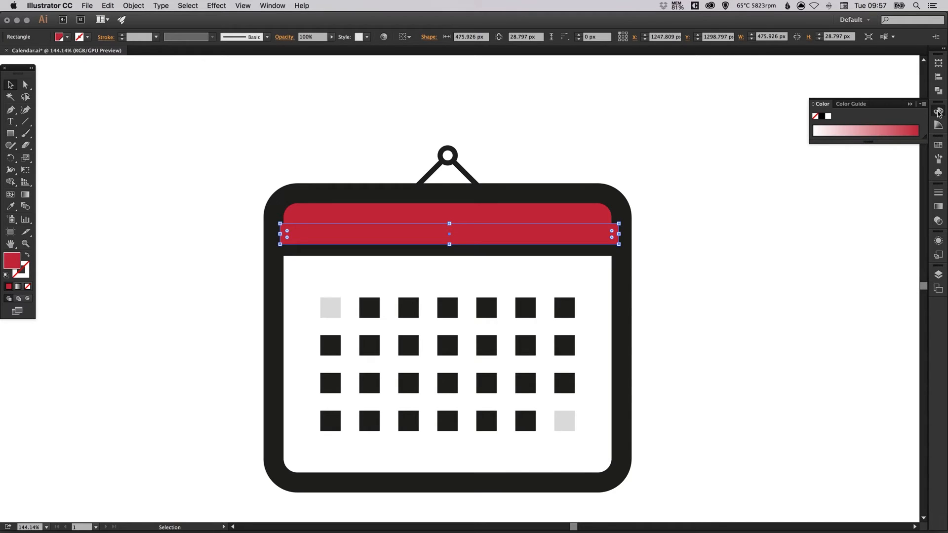
pyautogui.click(850, 104)
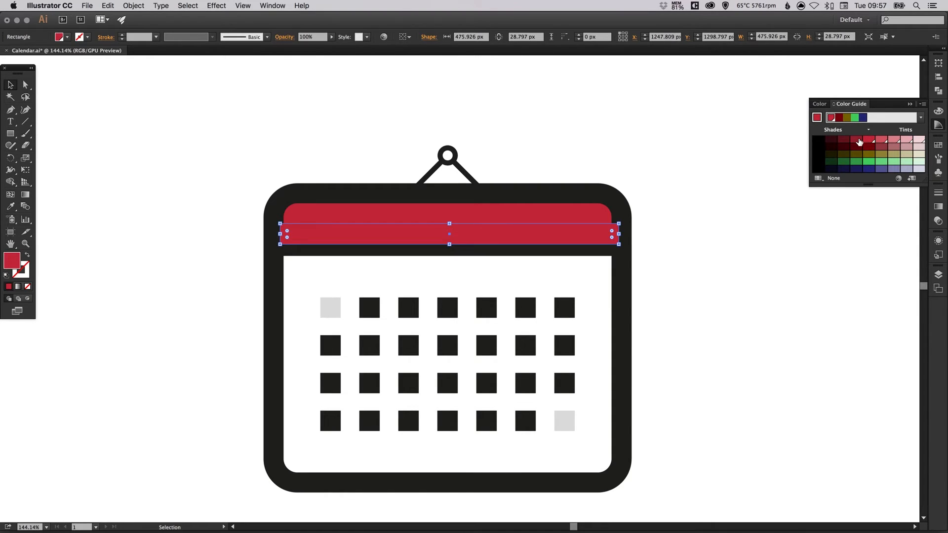
pyautogui.click(856, 141)
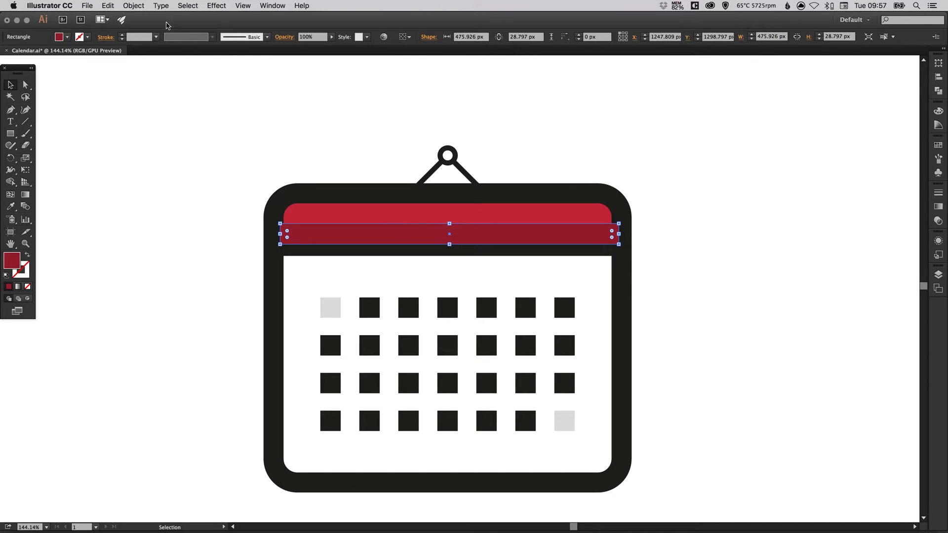
# Use the Object menu to bring the darker red strip to the front.
pyautogui.click(133, 6)
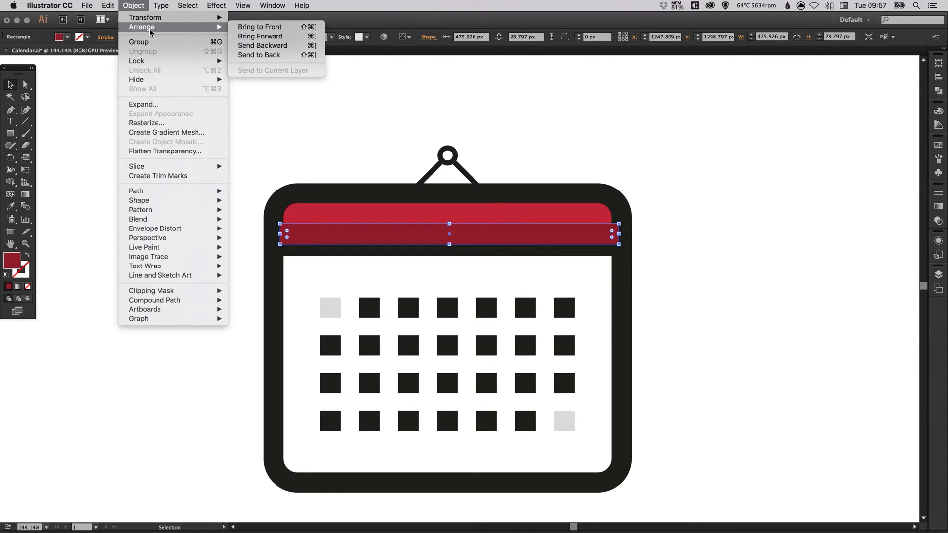
pyautogui.click(259, 36)
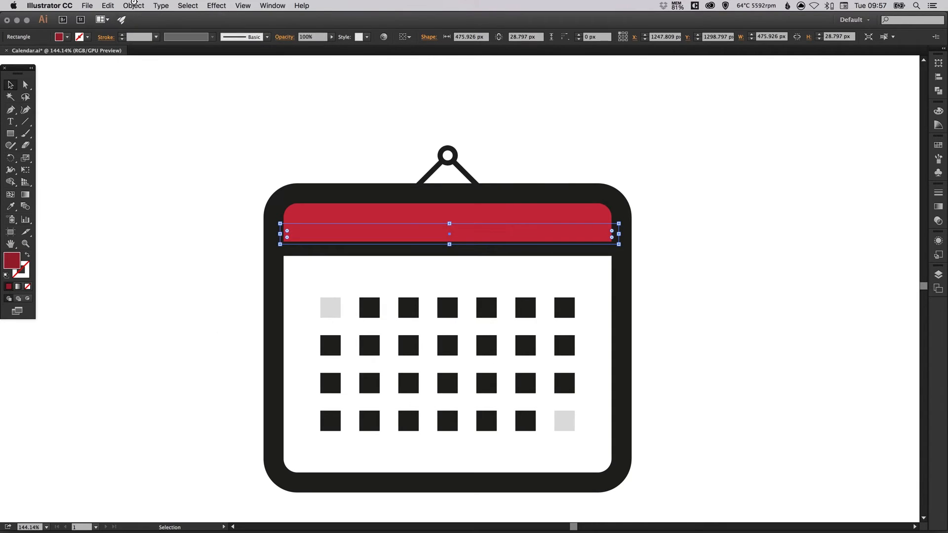
pyautogui.click(134, 5)
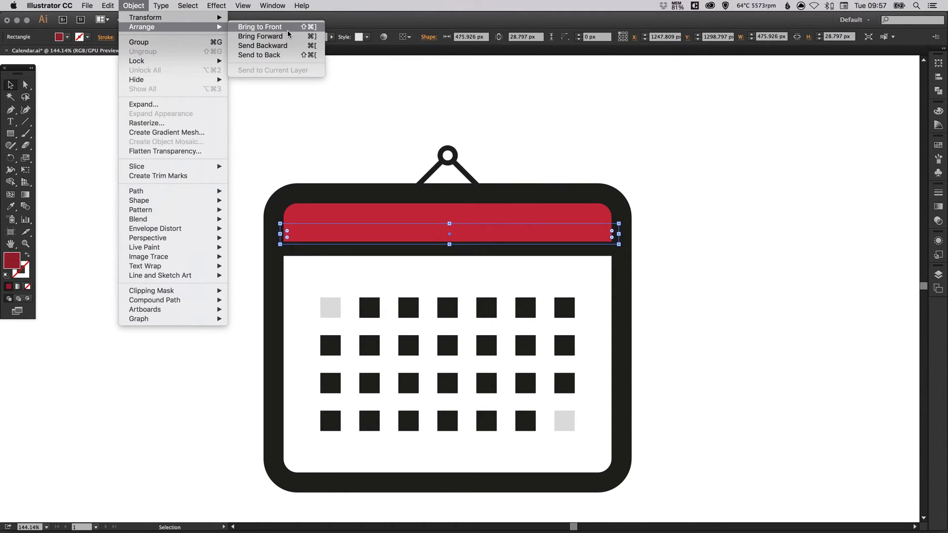
pyautogui.moveTo(260, 35)
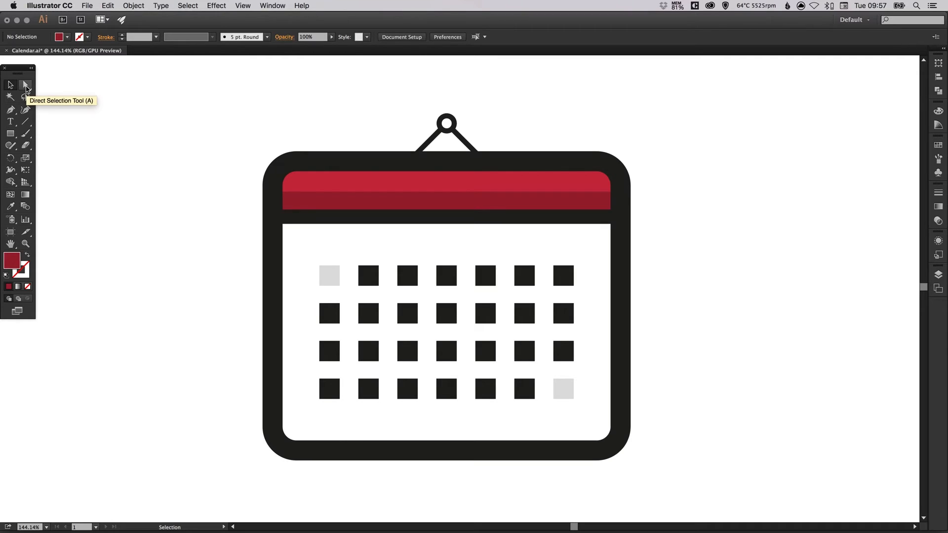
# Direct-select the third-row, fifth-column day square and fill it red.
pyautogui.click(25, 85)
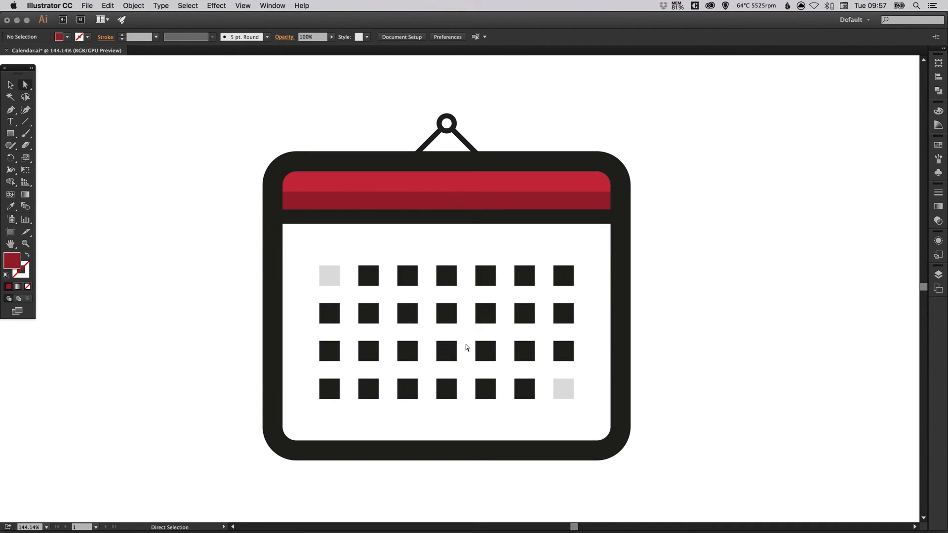
pyautogui.click(484, 351)
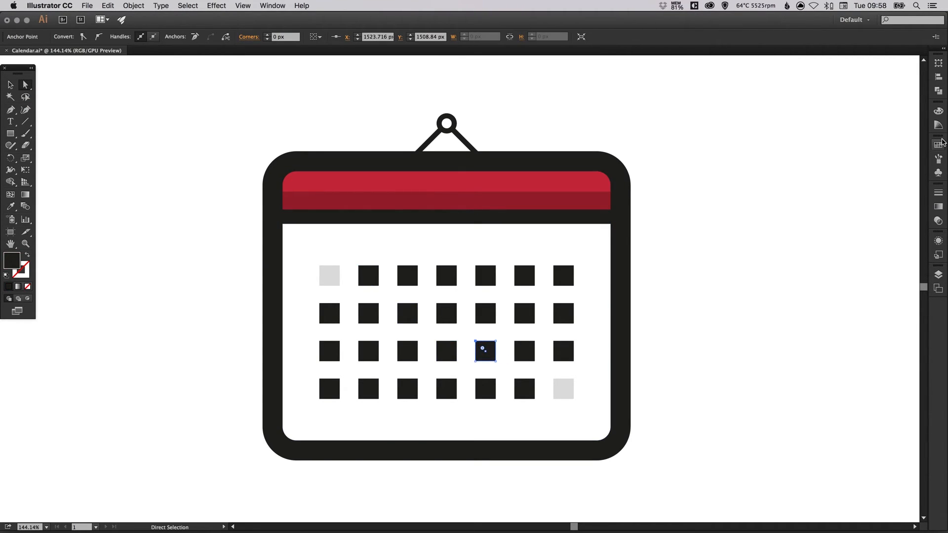
pyautogui.click(938, 144)
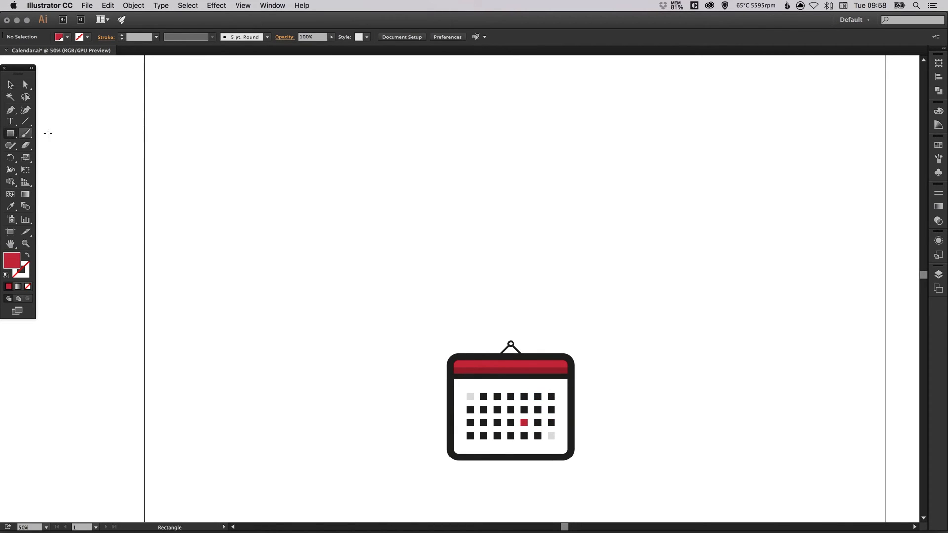
# Draw a 3000 px square spanning the artboard, send it to back and fill it light gray.
pyautogui.moveTo(190, 136); pyautogui.dragTo(357, 302)
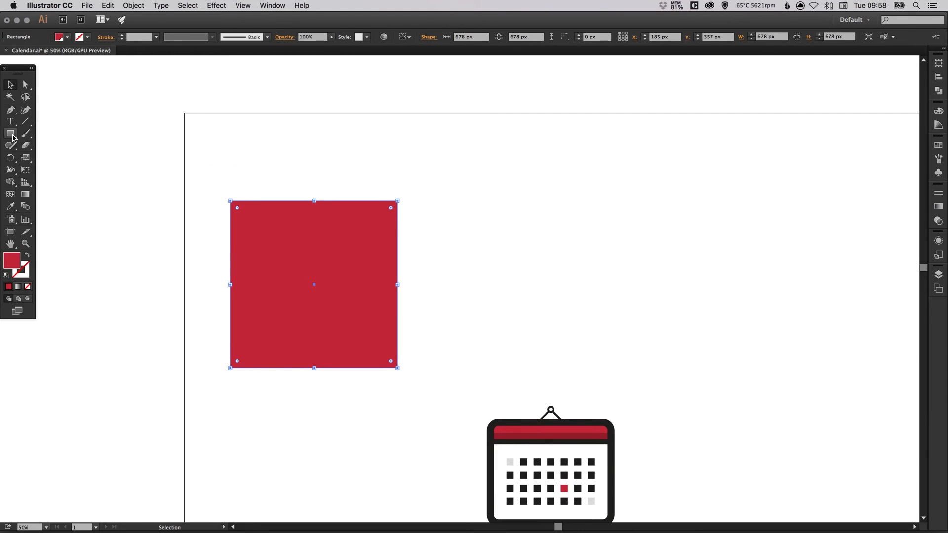
pyautogui.moveTo(314, 285); pyautogui.dragTo(268, 196)
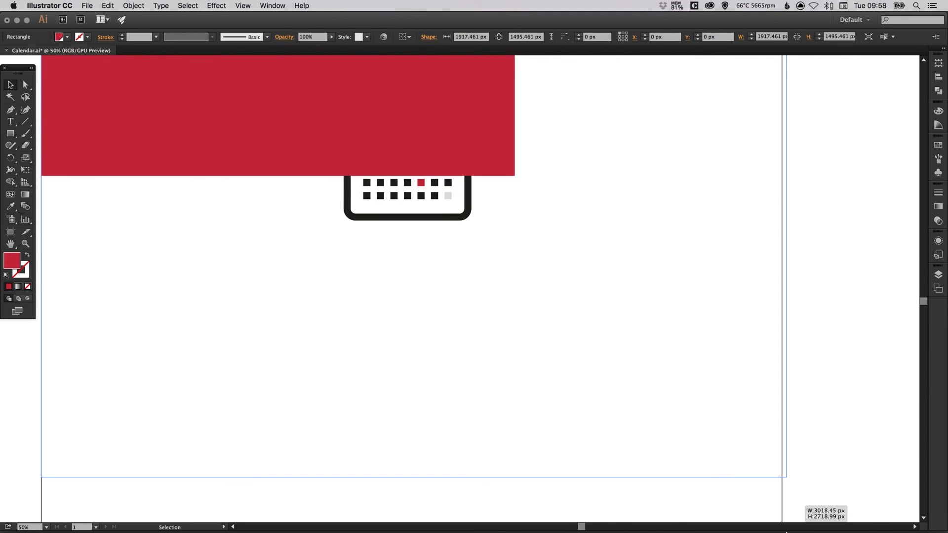
pyautogui.moveTo(516, 176); pyautogui.dragTo(783, 491)
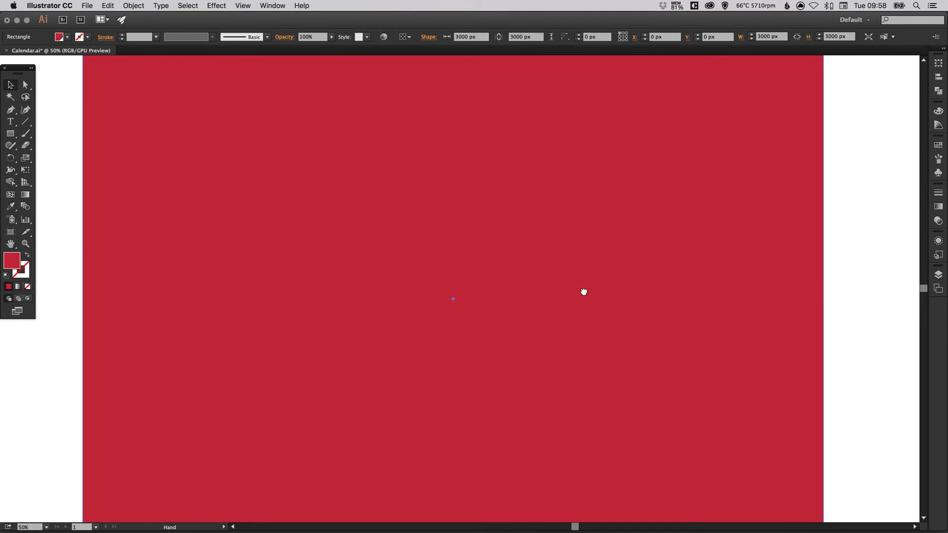
pyautogui.click(134, 6)
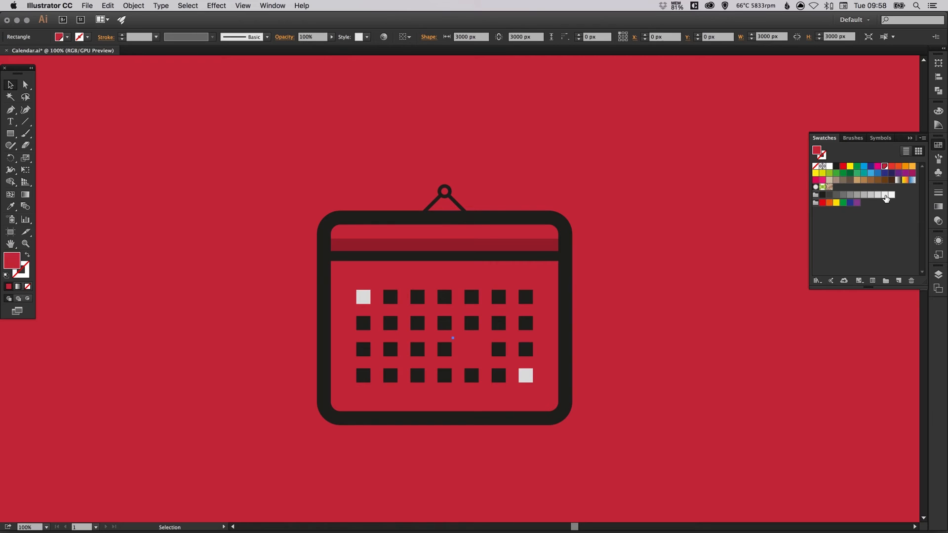
pyautogui.click(890, 195)
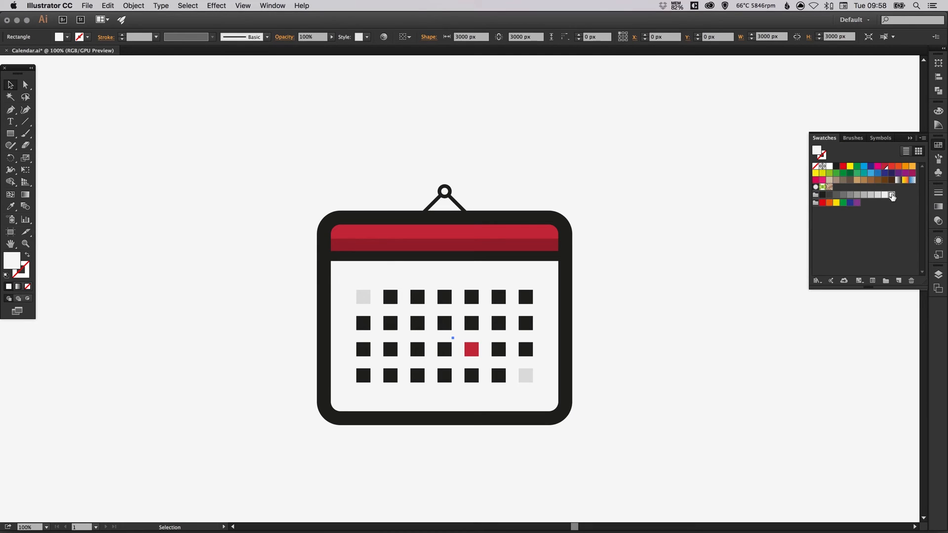
# Lock the background square via Object > Lock > Selection.
pyautogui.click(134, 6)
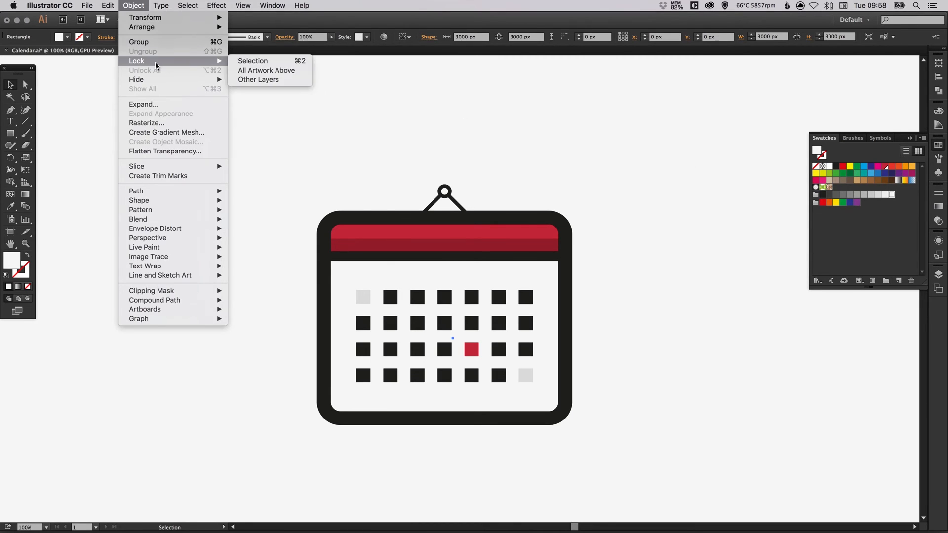
pyautogui.click(210, 195)
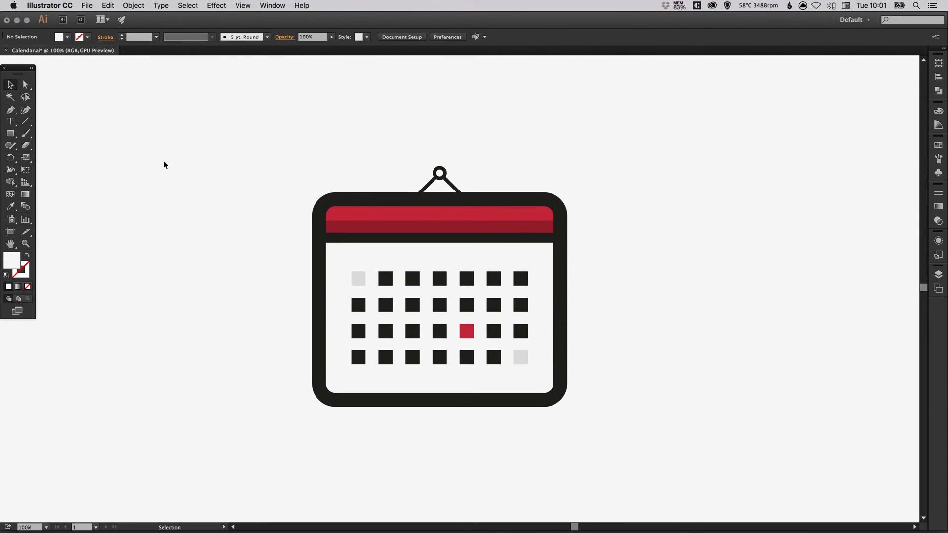
# Copy the dark red strip, stretch it over the calendar body and fill it white.
pyautogui.click(376, 228)
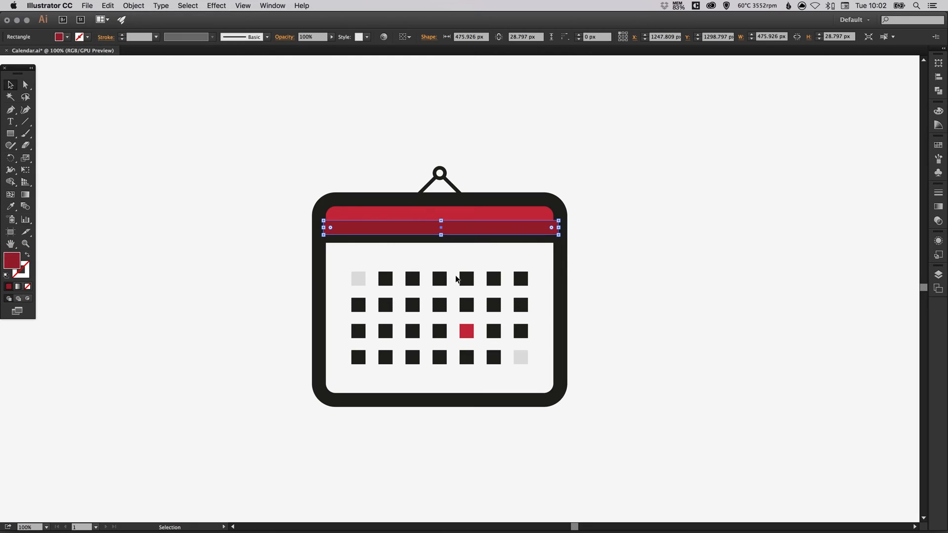
pyautogui.moveTo(440, 235); pyautogui.dragTo(427, 242)
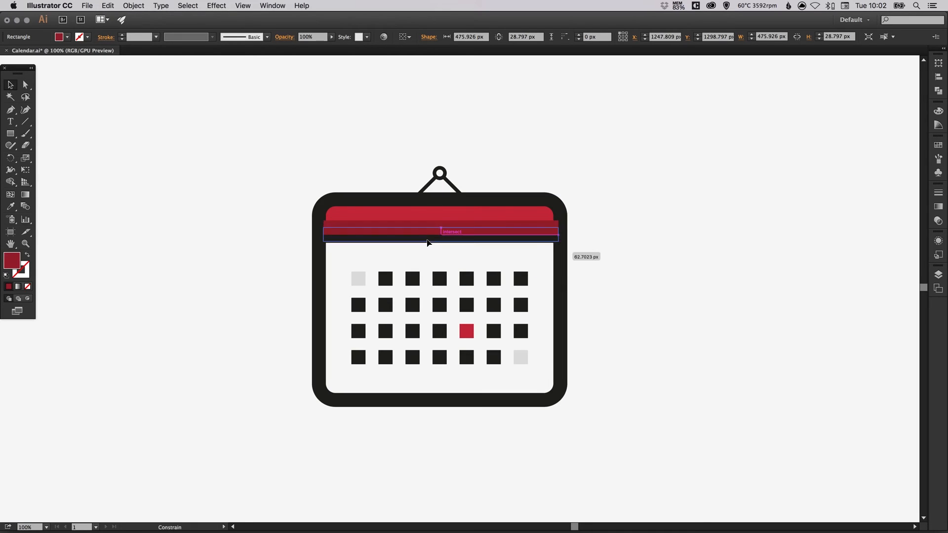
pyautogui.moveTo(439, 233); pyautogui.dragTo(439, 248)
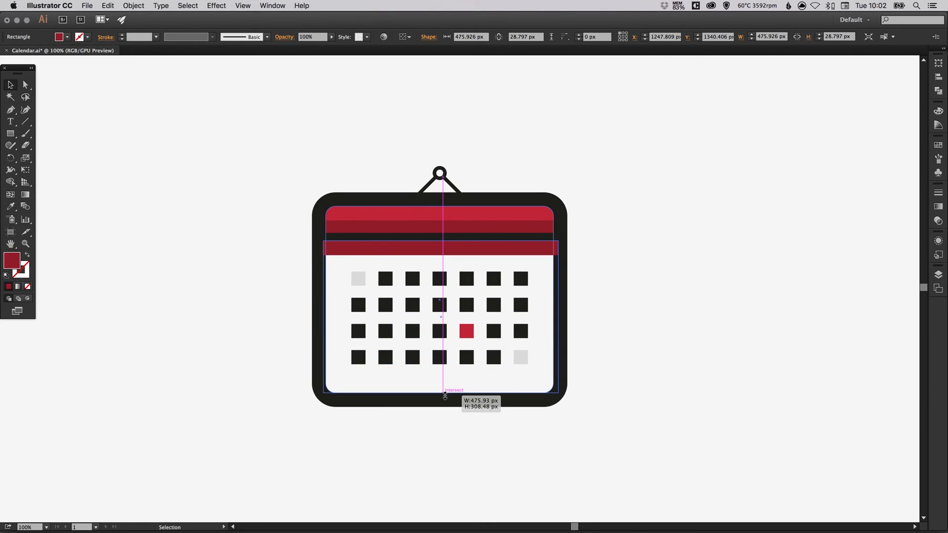
pyautogui.moveTo(440, 245); pyautogui.dragTo(440, 396)
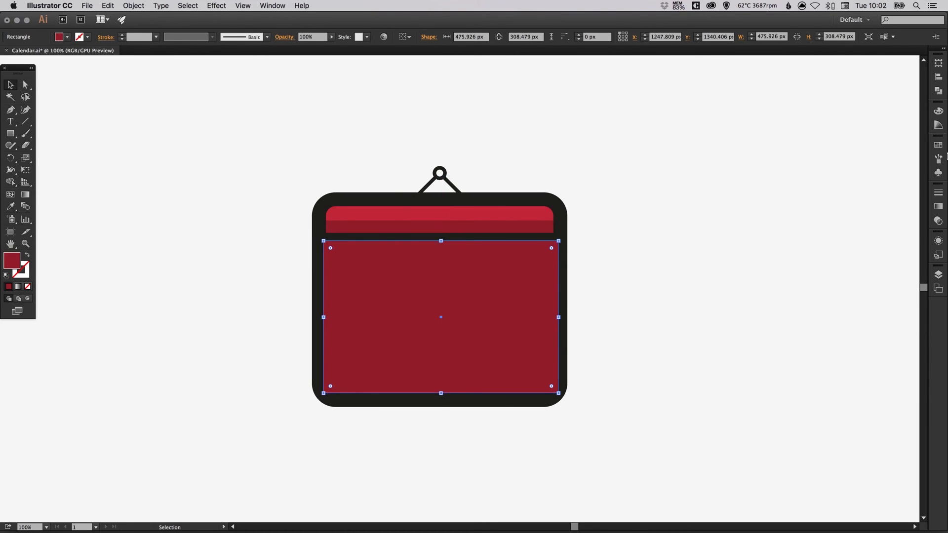
pyautogui.click(819, 152)
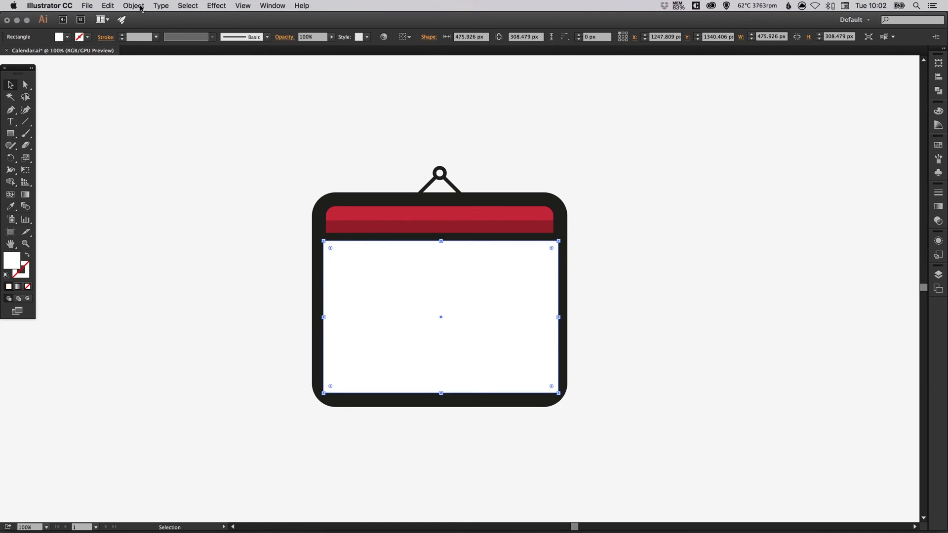
# Send the white panel behind the grid of day squares.
pyautogui.click(134, 6)
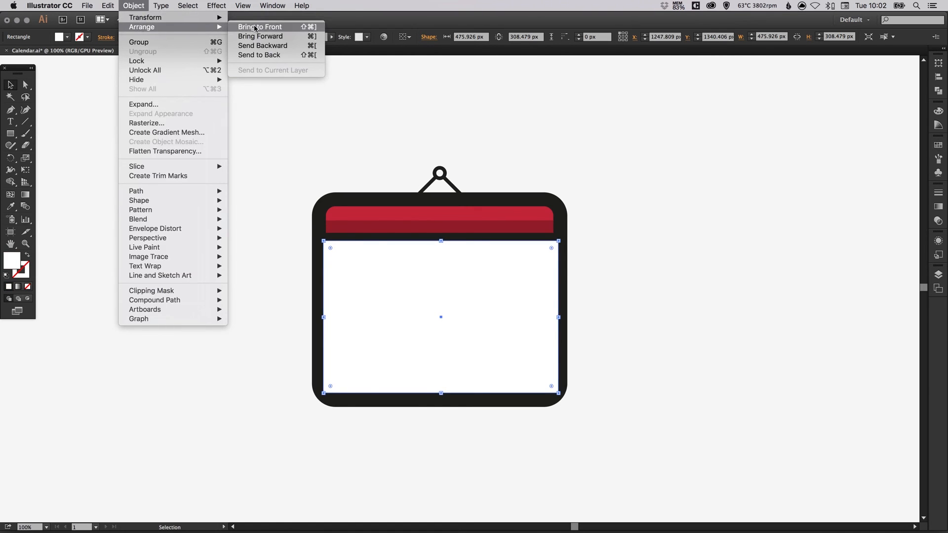
pyautogui.moveTo(258, 55)
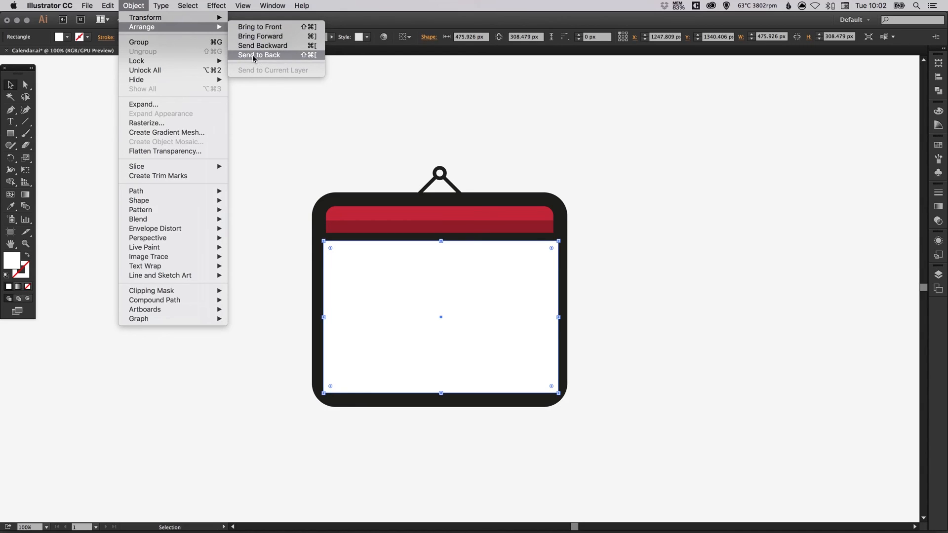
pyautogui.click(258, 55)
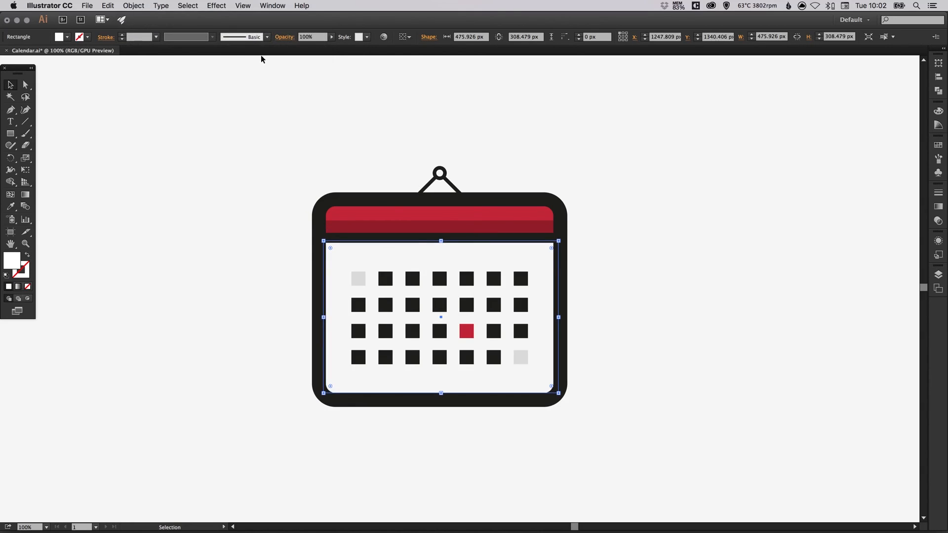
pyautogui.click(133, 6)
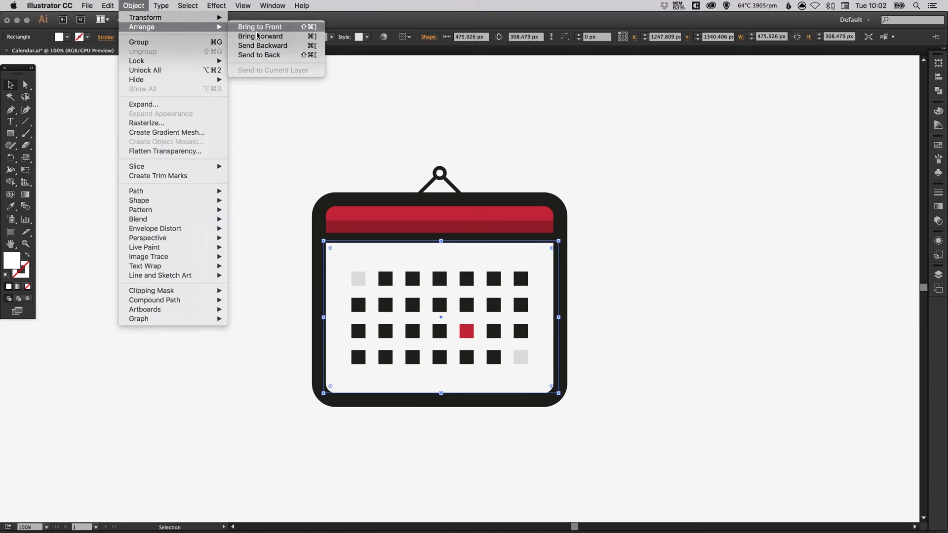
pyautogui.moveTo(260, 35)
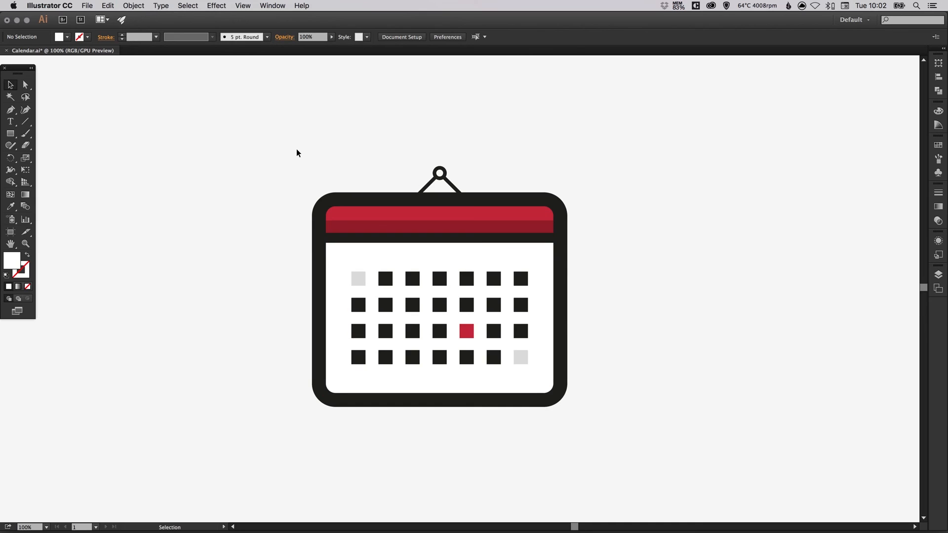
pyautogui.moveTo(394, 155)
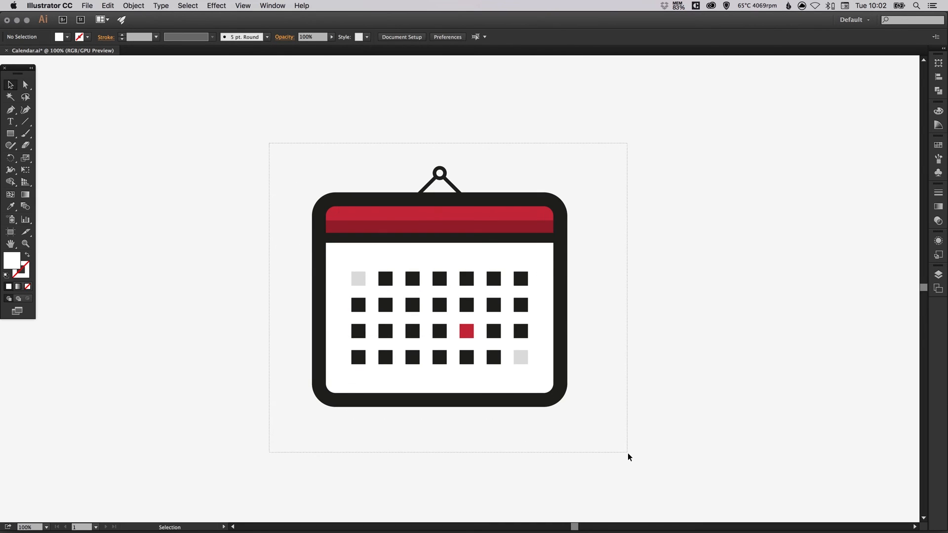
# Select every calendar piece, group them with Cmd+G, nudge the group slightly right and deselect.
pyautogui.click(133, 6)
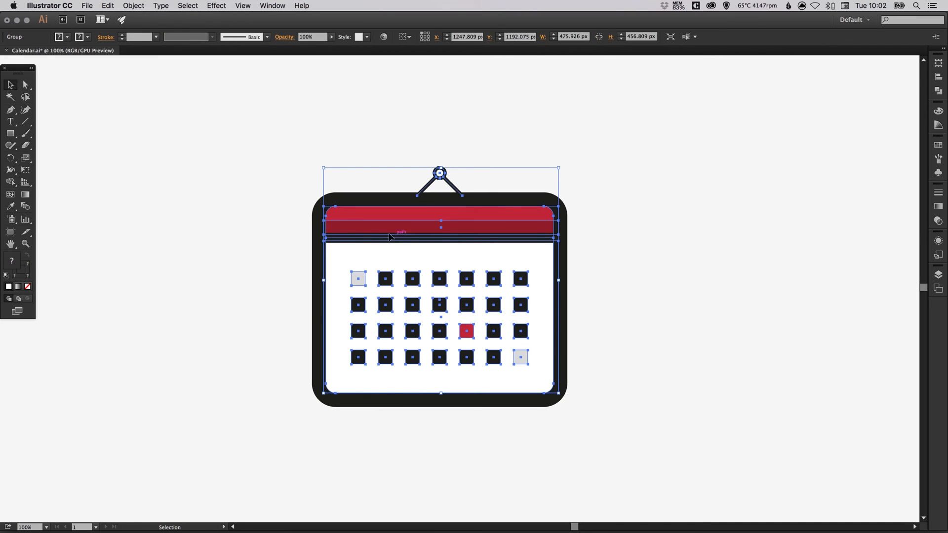
pyautogui.moveTo(440, 236); pyautogui.dragTo(641, 205)
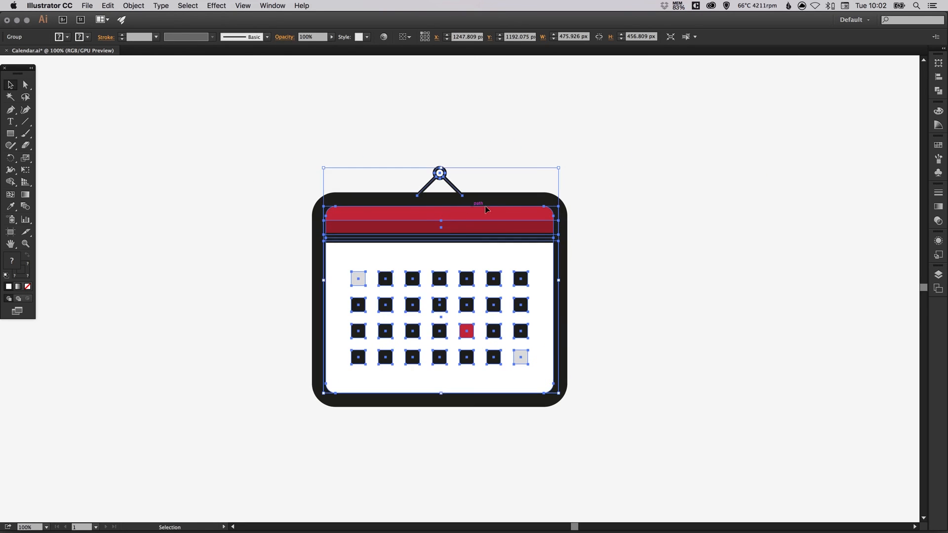
pyautogui.click(598, 293)
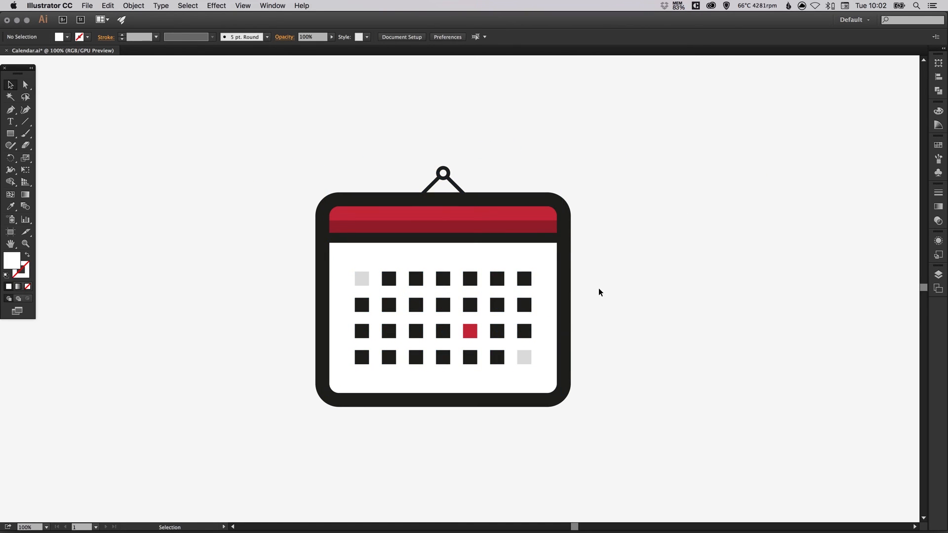